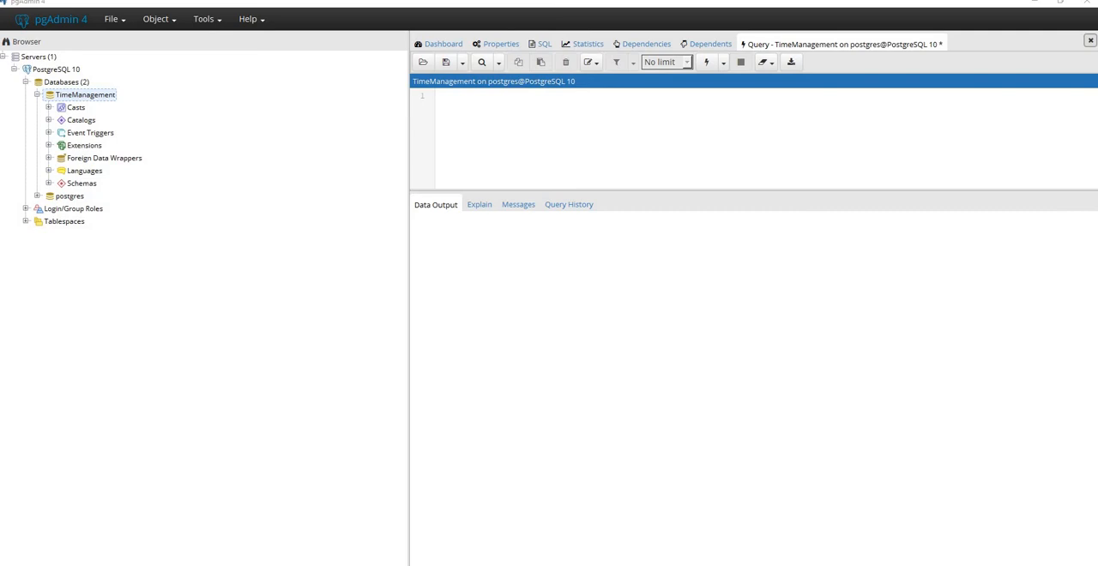
pyautogui.moveTo(391, 384)
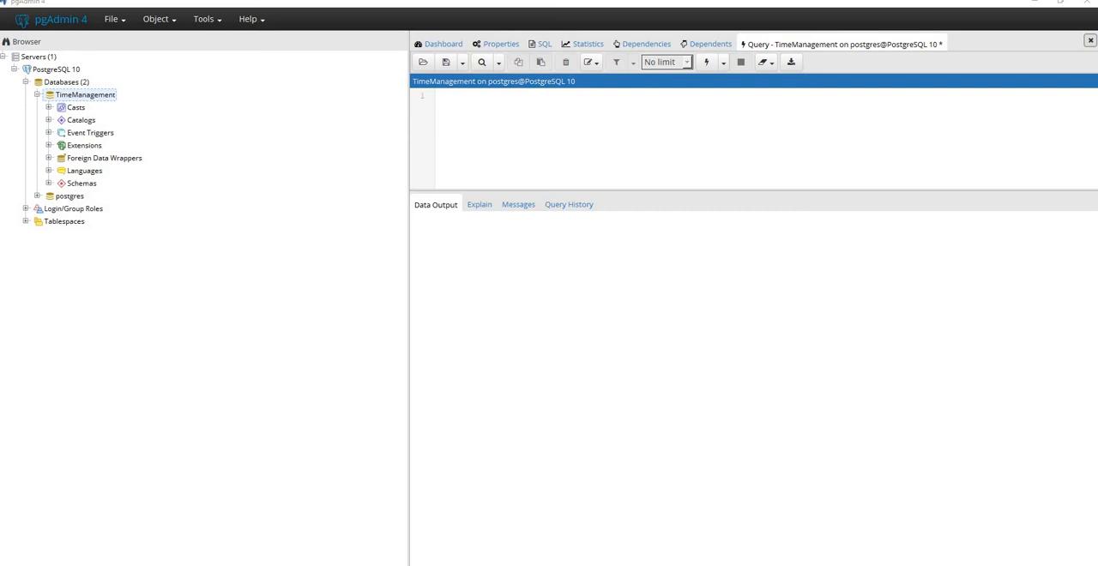
pyautogui.moveTo(390, 384)
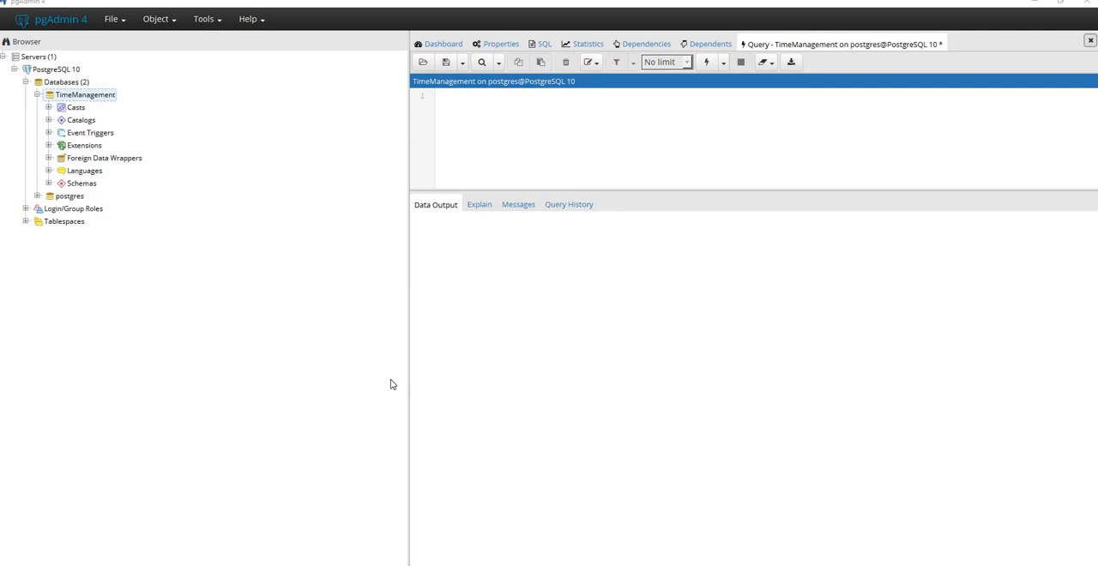
pyautogui.moveTo(603, 123)
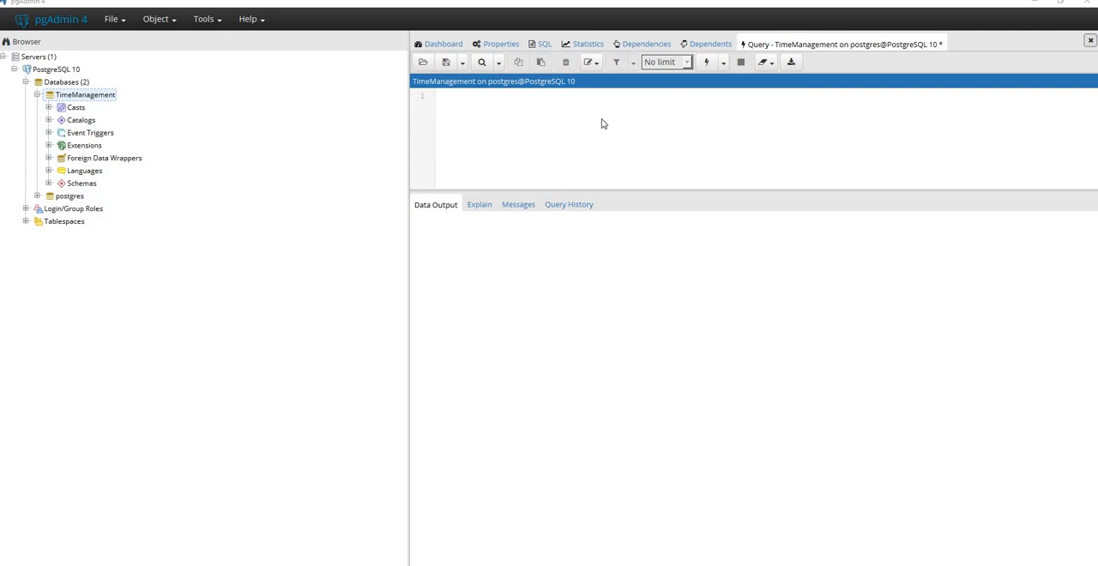
# Step: Run select * from Employee, returning one row: John, Smith, 123 Duane St
pyautogui.write('select * fro')
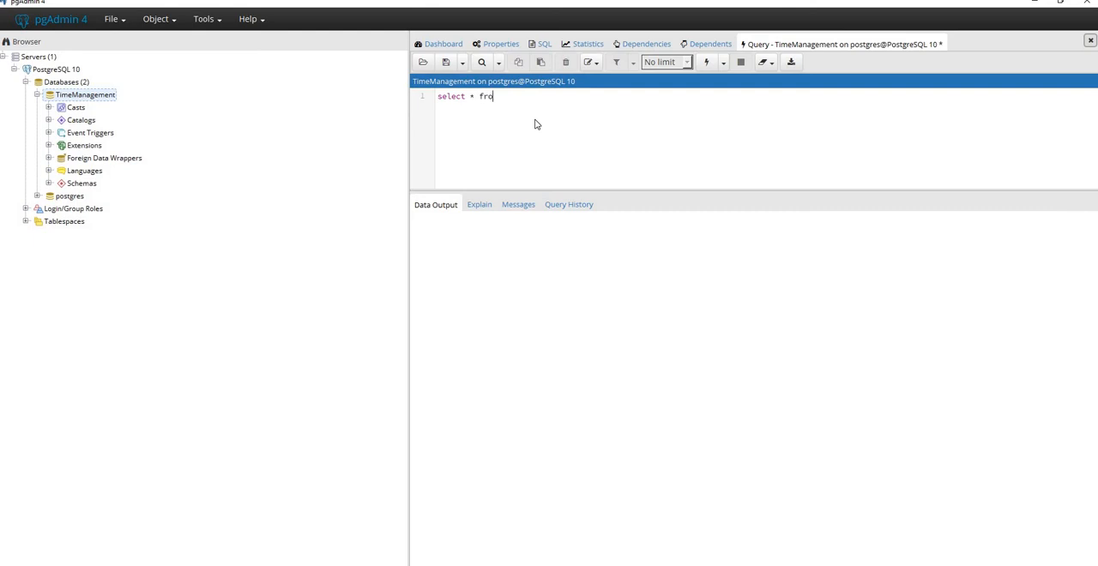
pyautogui.write('m Employee;')
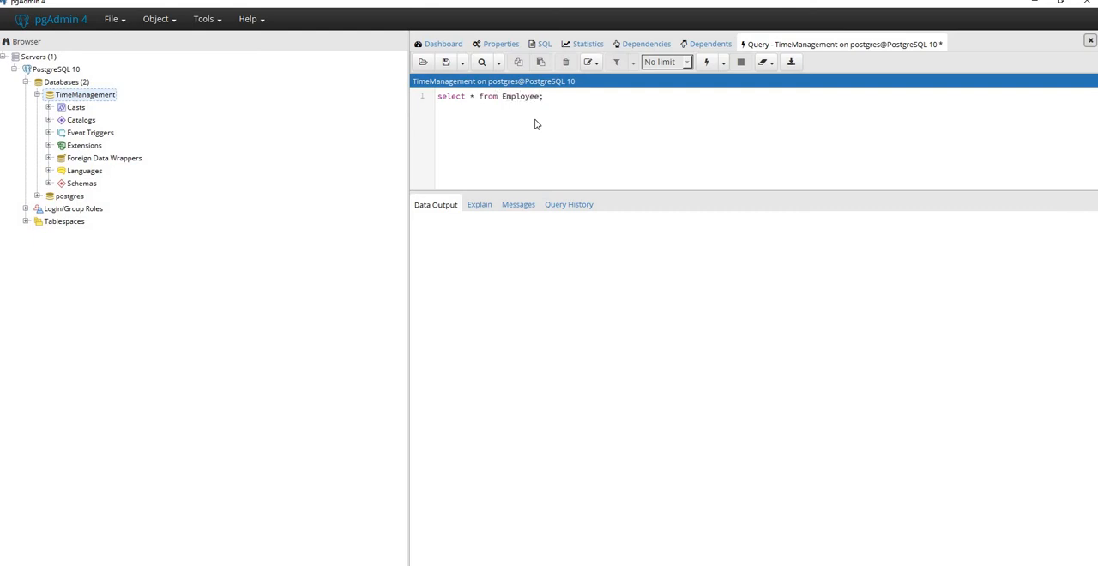
pyautogui.moveTo(692, 115)
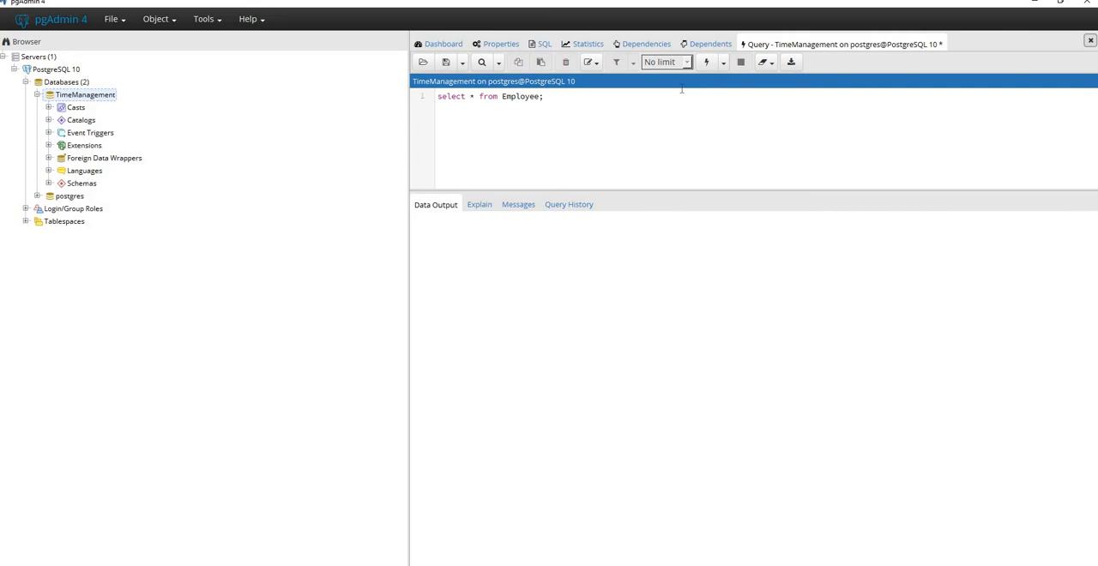
pyautogui.click(706, 62)
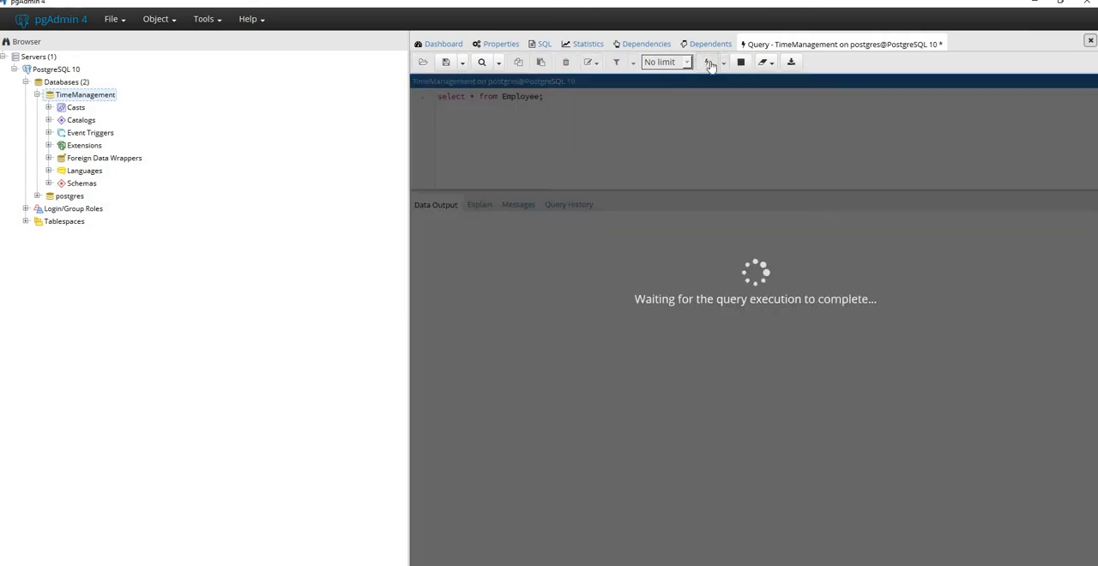
pyautogui.click(705, 62)
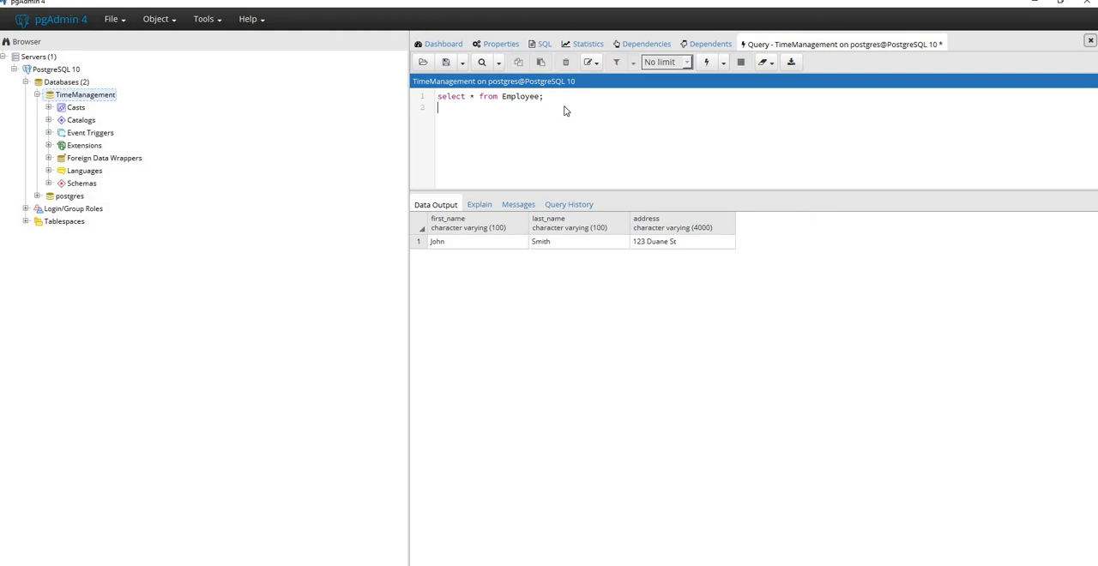
# Step: Run drop table Employee; to remove the Employee table
pyautogui.write('drop t')
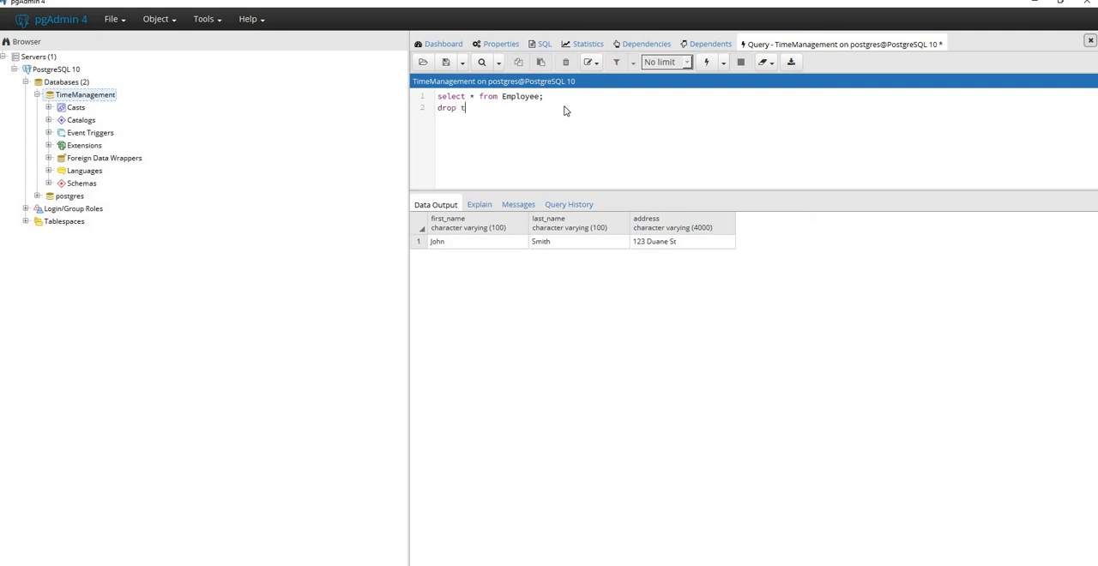
pyautogui.write('able E')
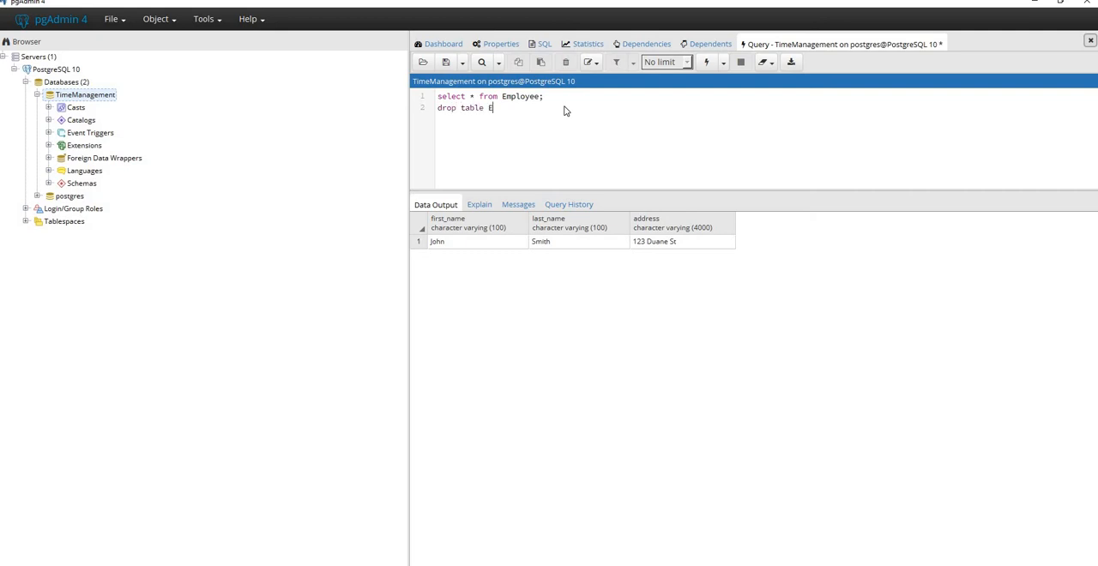
pyautogui.write('mp')
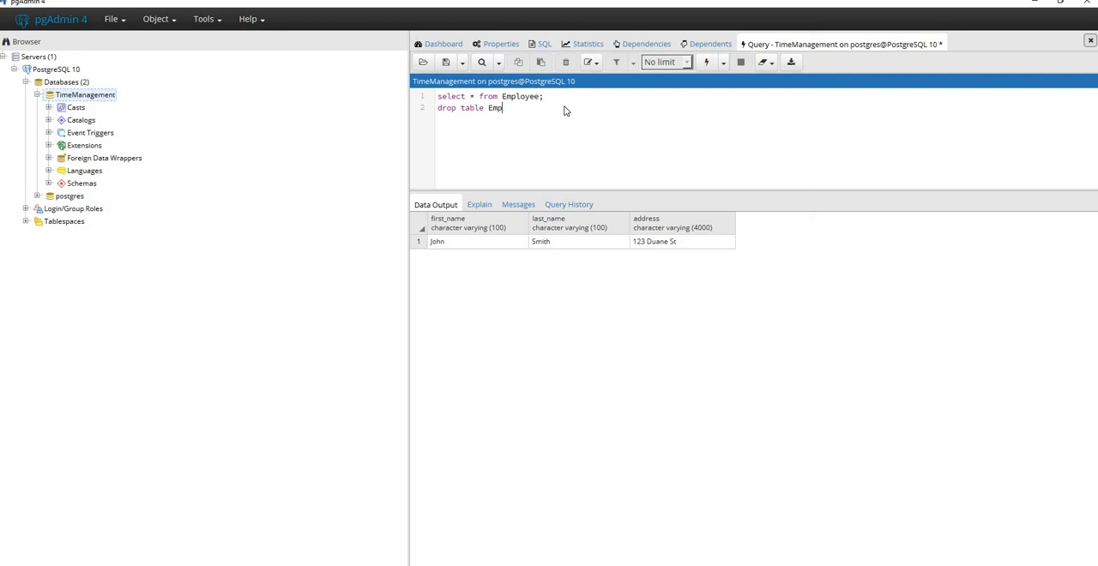
pyautogui.write('loyee;')
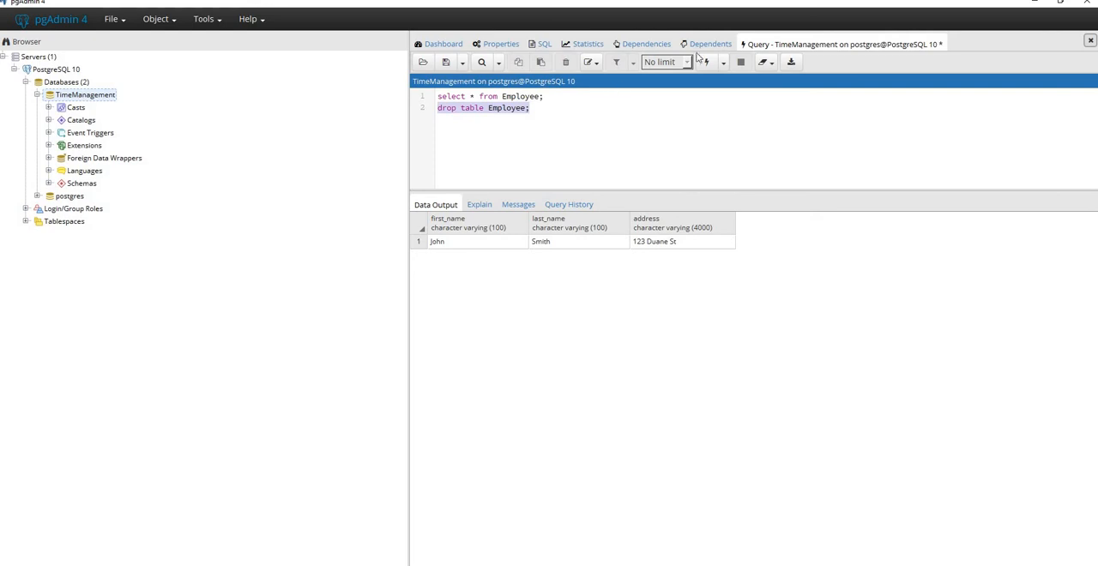
pyautogui.click(705, 62)
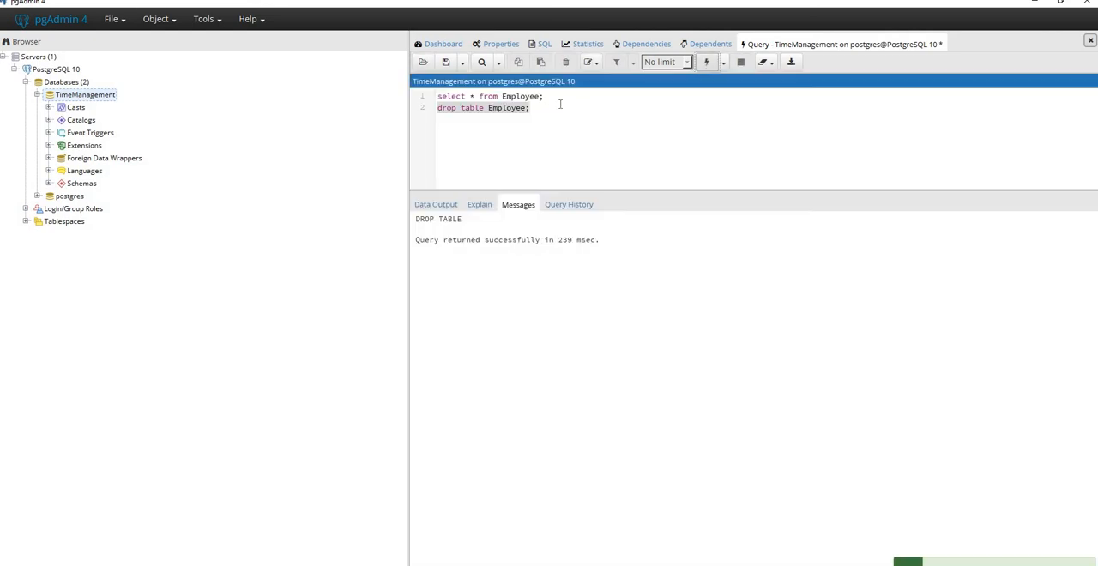
pyautogui.click(530, 107)
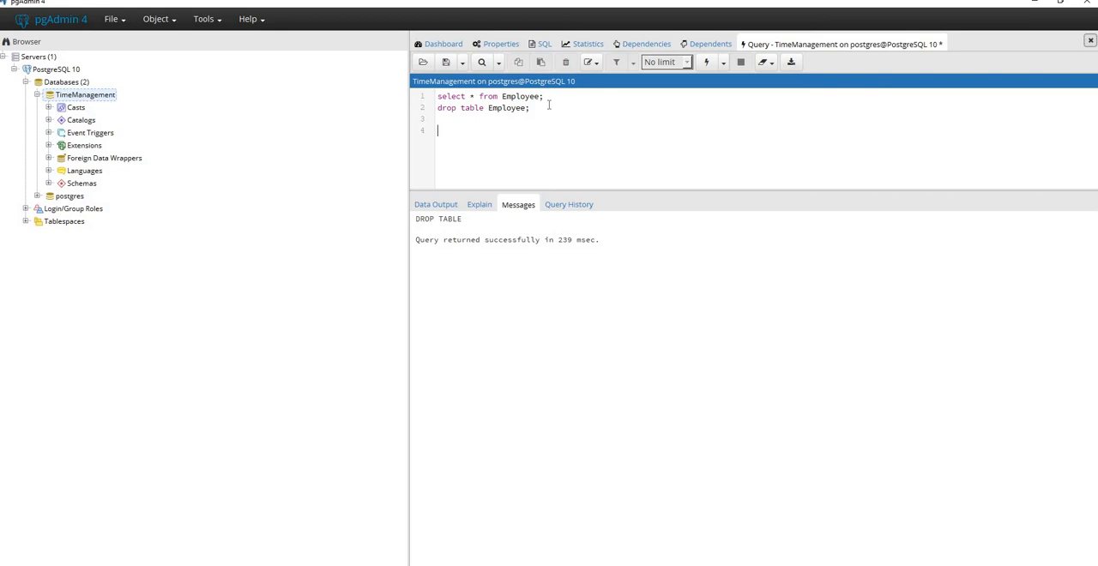
# Step: Write a create table Employee statement with an int id column and a jsonb data column
pyautogui.write('create')
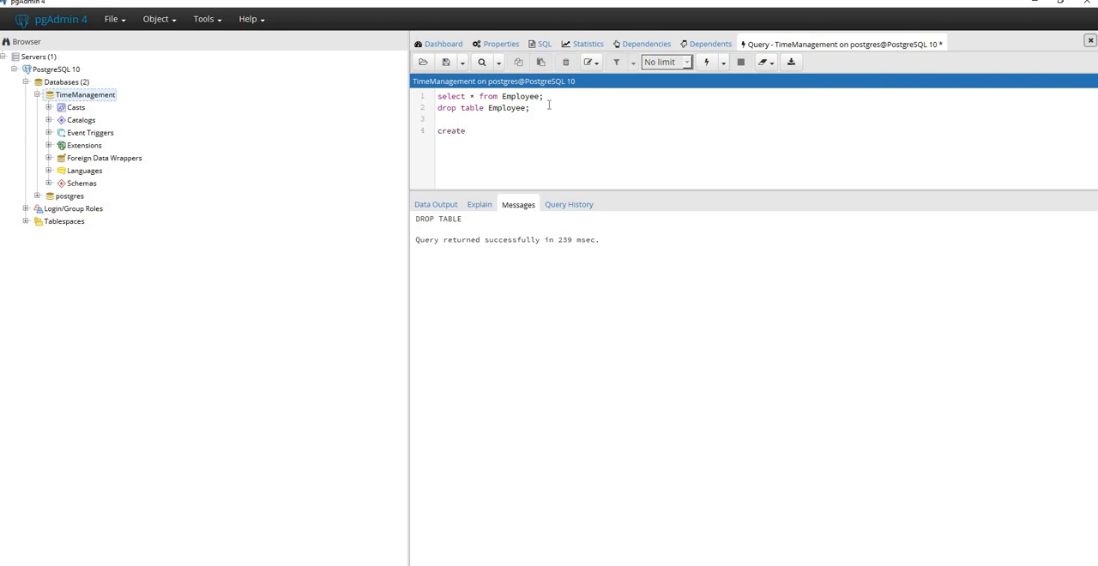
pyautogui.write('table Em')
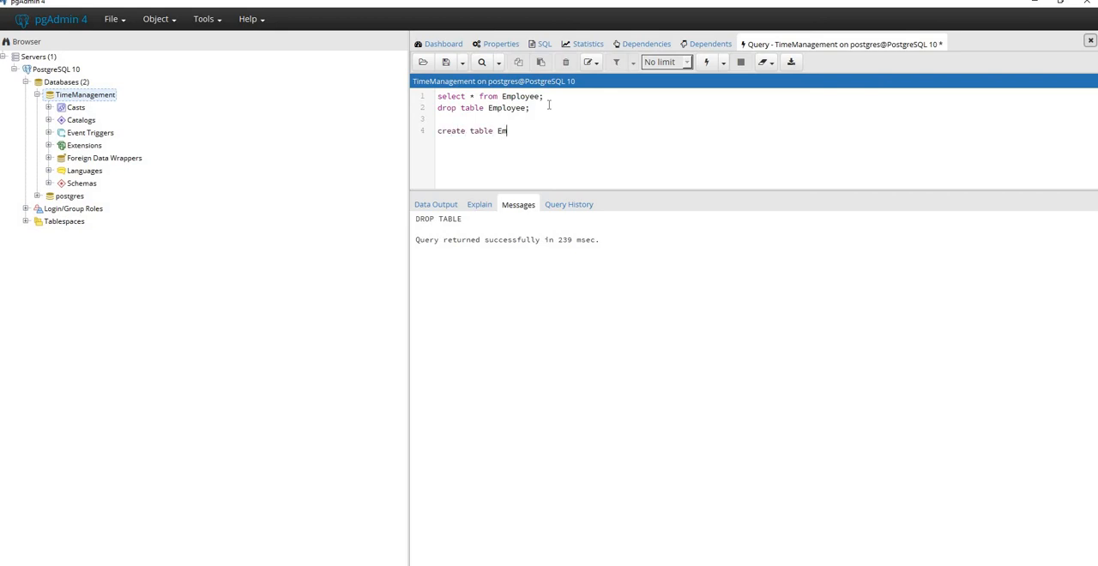
pyautogui.write('ployee')
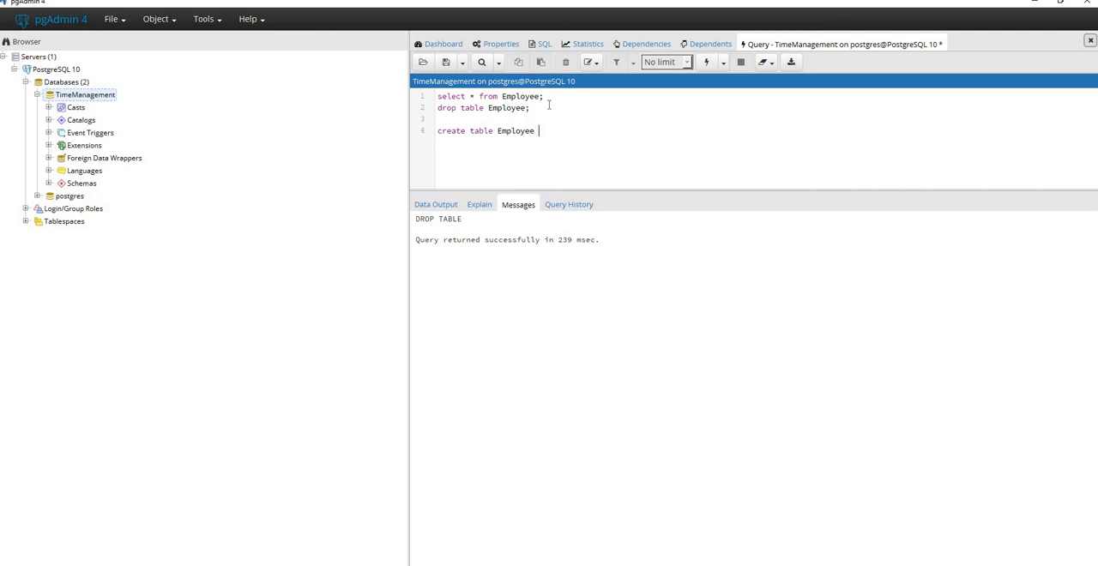
pyautogui.write('();')
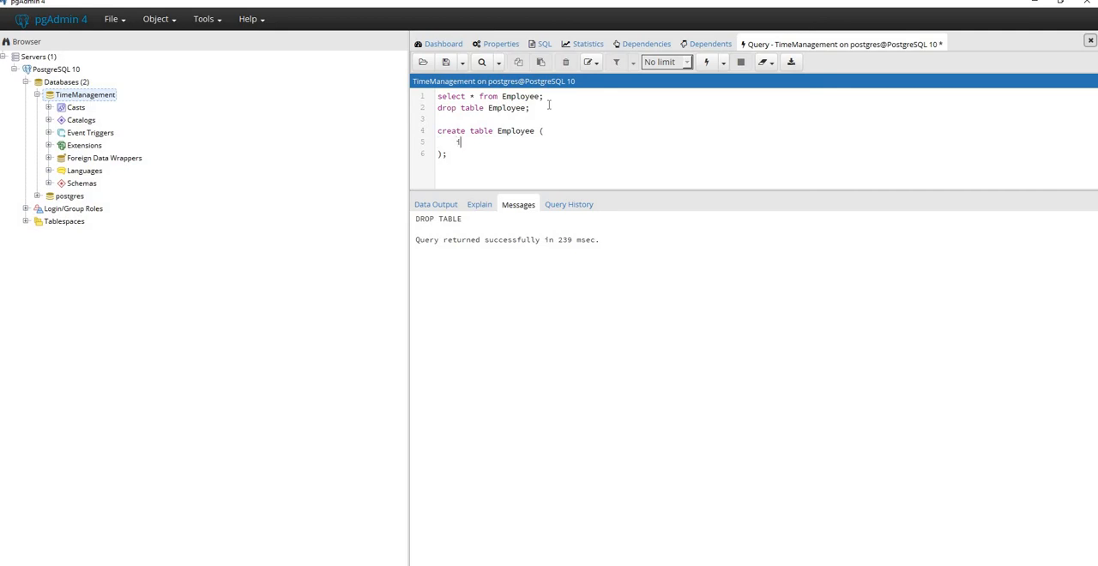
pyautogui.write('id in')
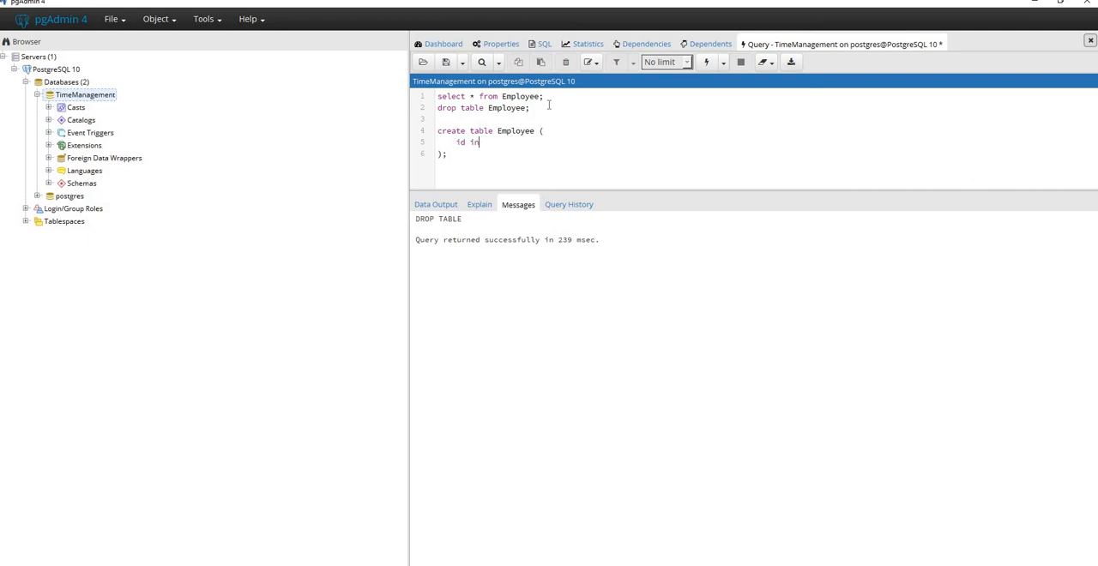
pyautogui.write('t;')
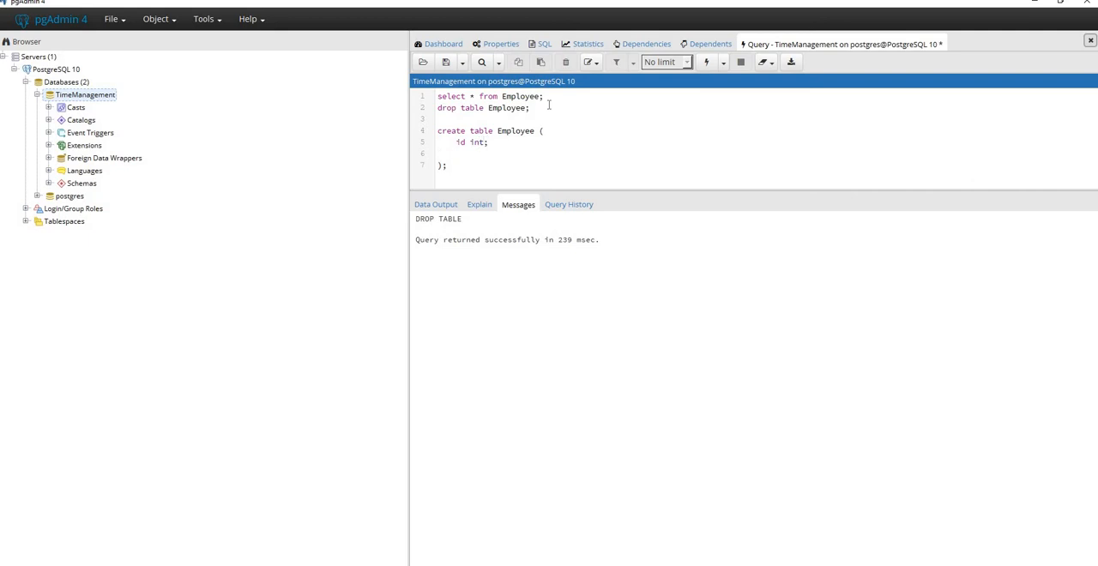
pyautogui.click(457, 153)
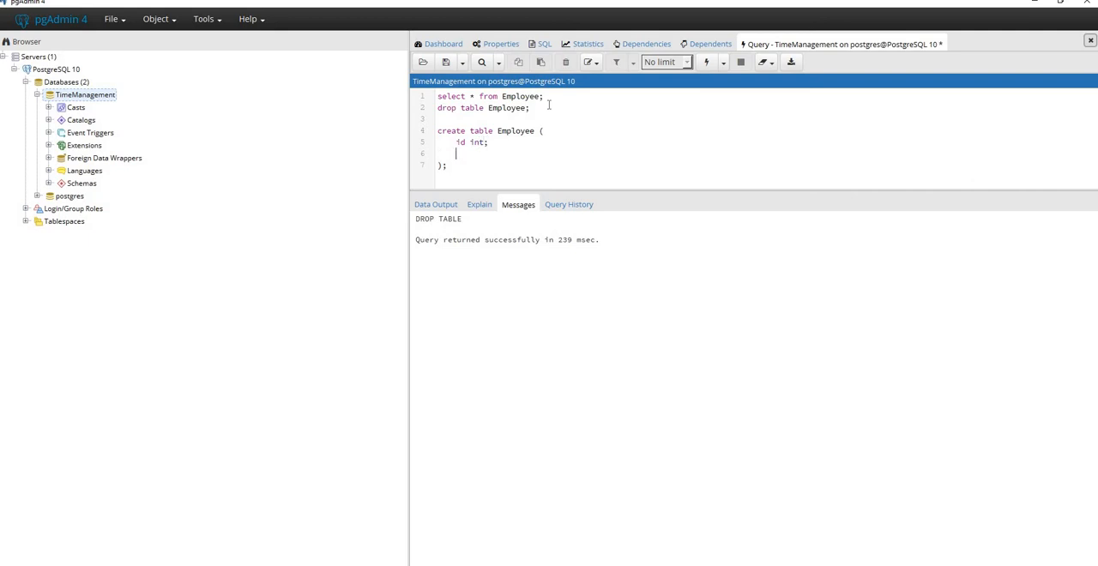
pyautogui.write('data')
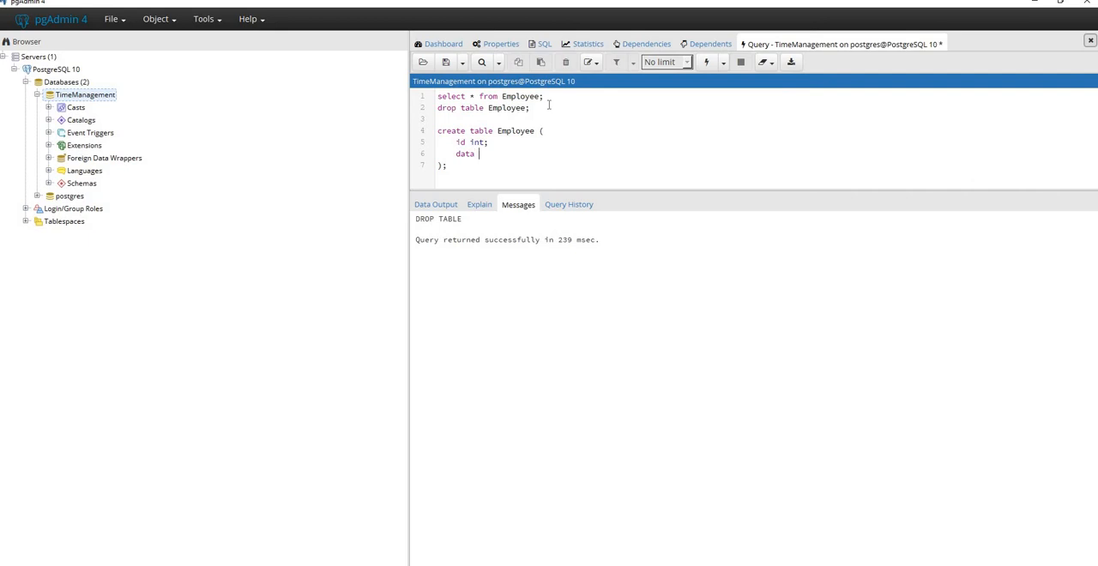
pyautogui.write('jso')
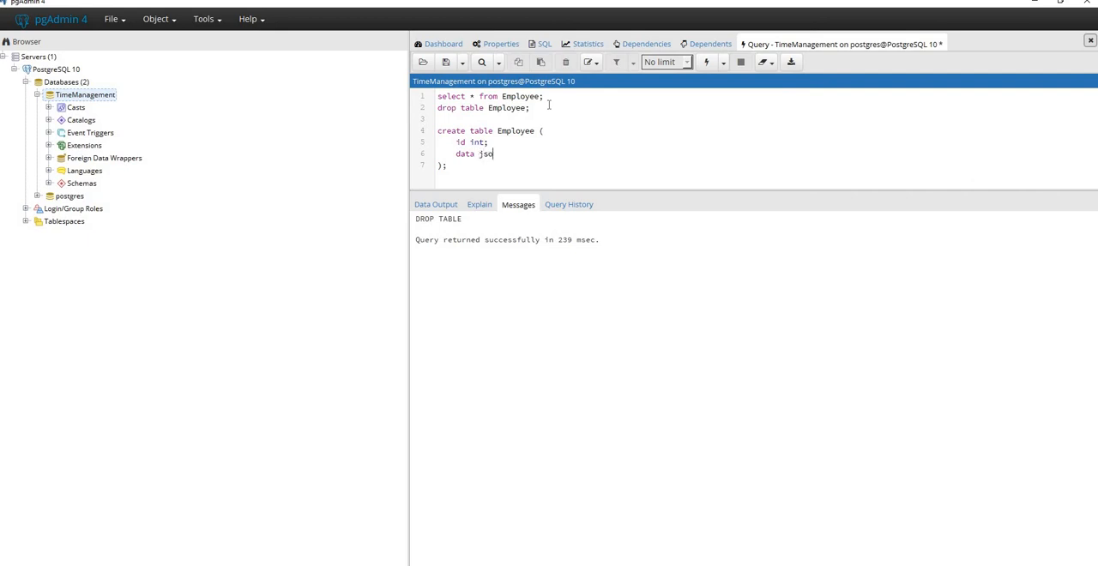
pyautogui.write('nb')
pyautogui.click(517, 141)
pyautogui.write(',')
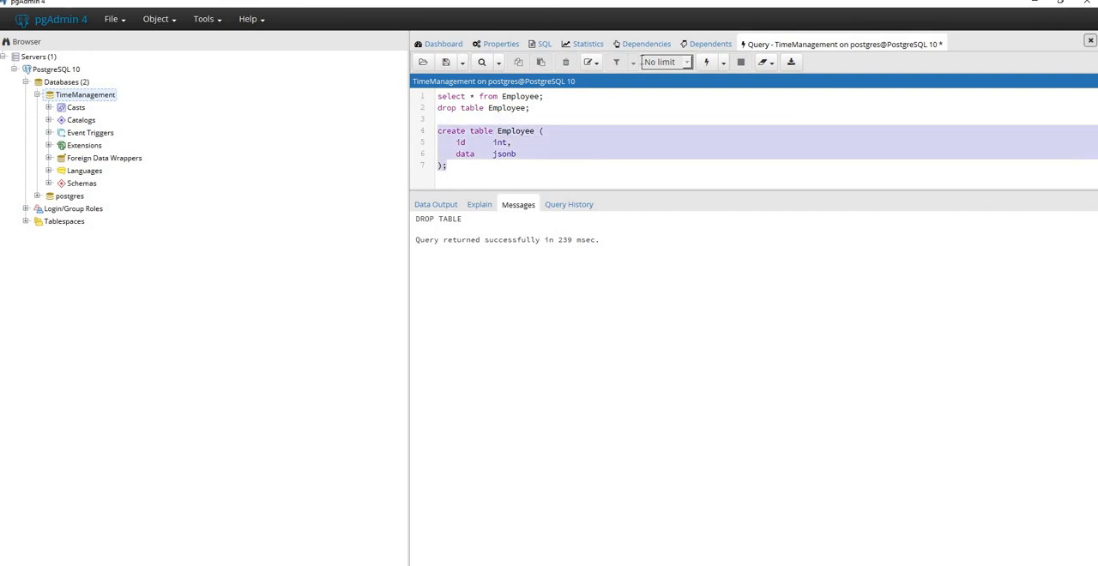
# Step: Run the create table script, then select from Employee to confirm it has no rows
pyautogui.click(705, 62)
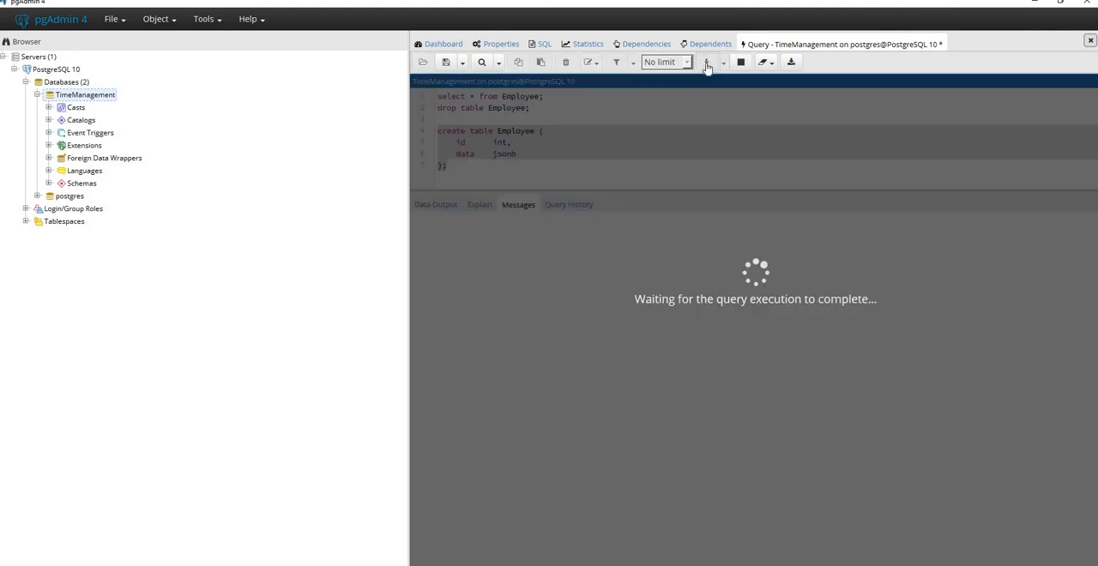
pyautogui.click(706, 62)
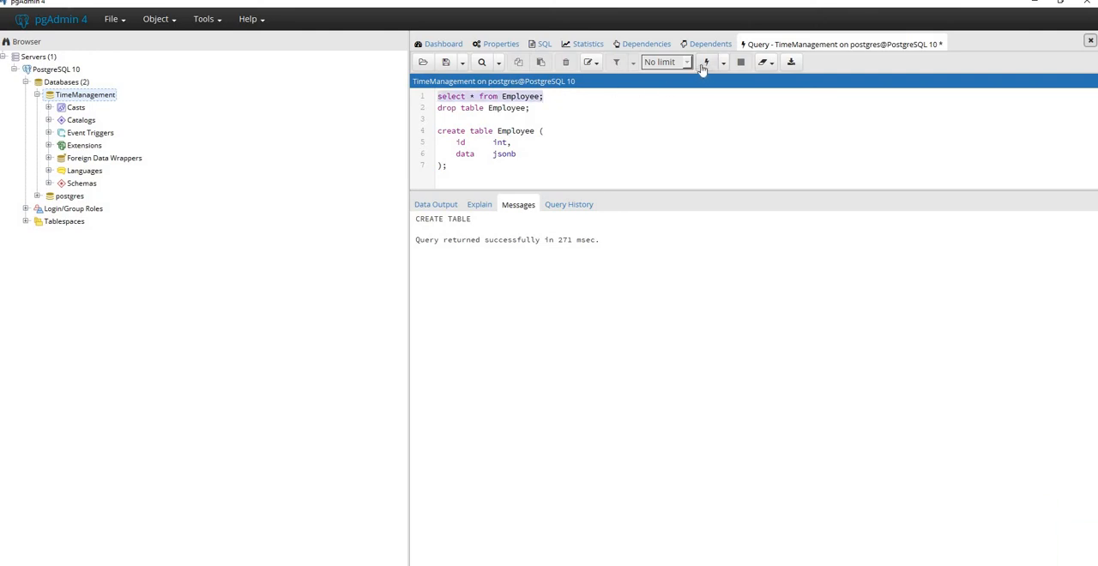
pyautogui.click(705, 62)
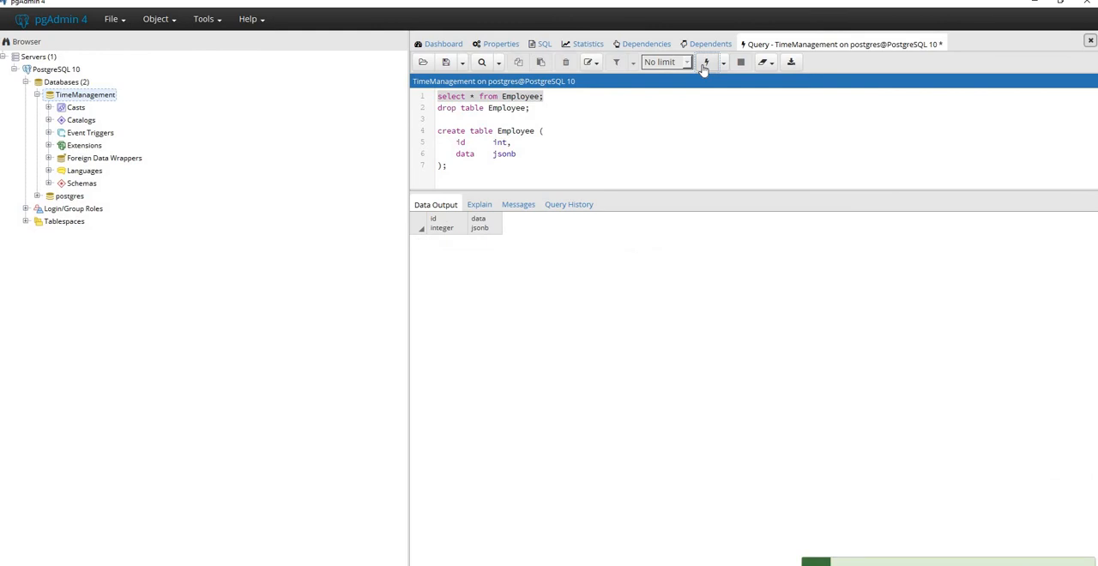
pyautogui.click(706, 62)
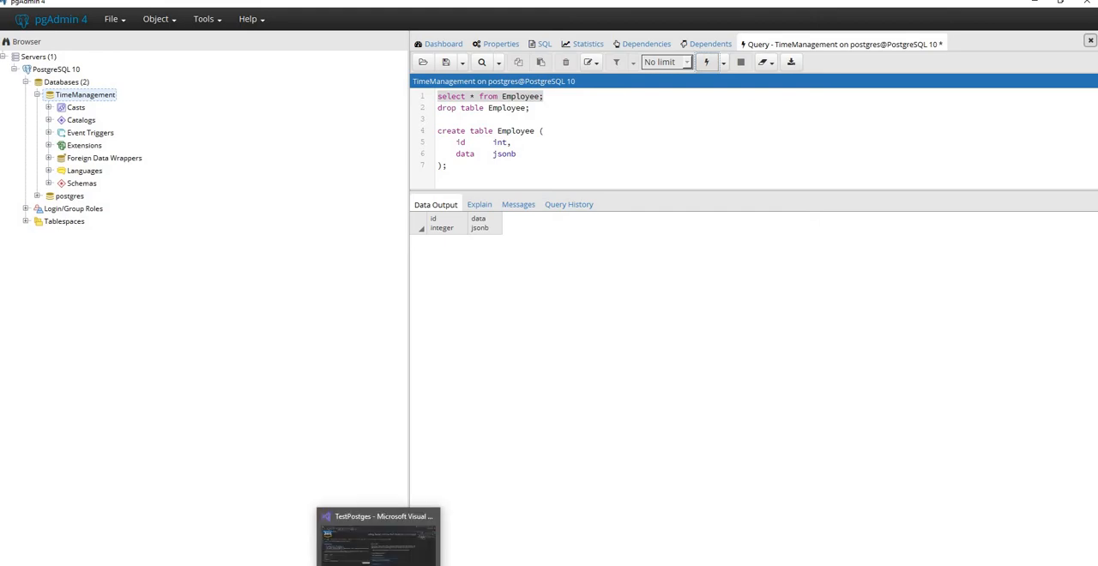
# Step: In Program.cs, change the insert columns to (id, data) with id value 1
pyautogui.click(378, 537)
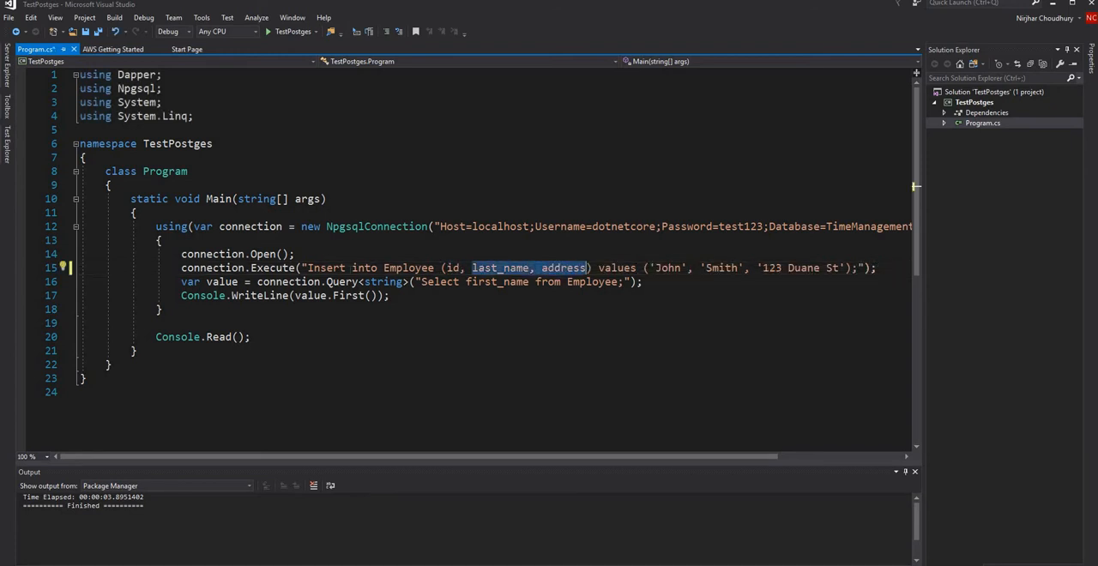
pyautogui.write('dat')
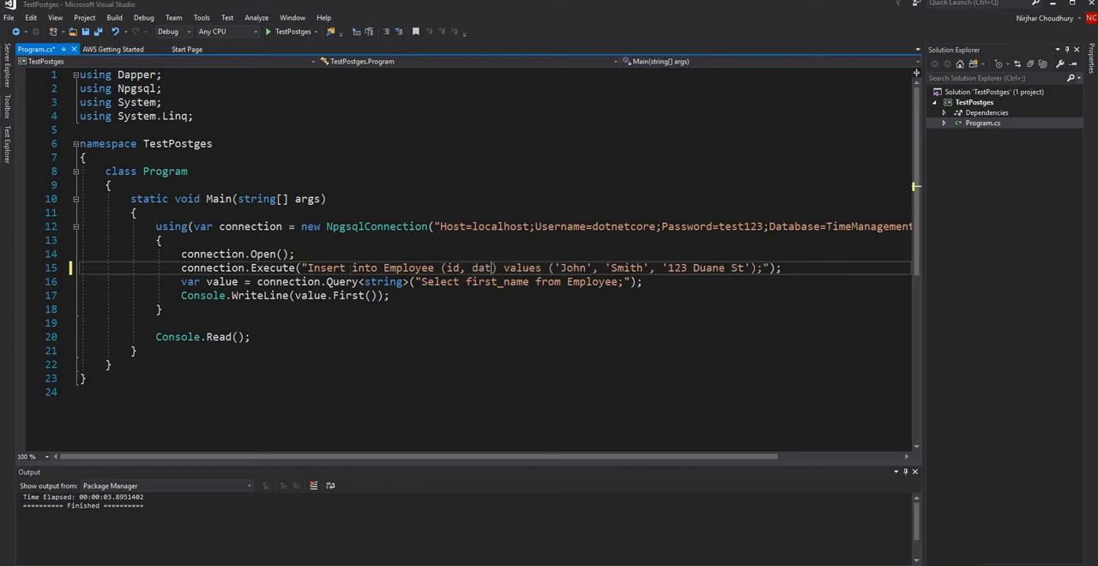
pyautogui.write('a')
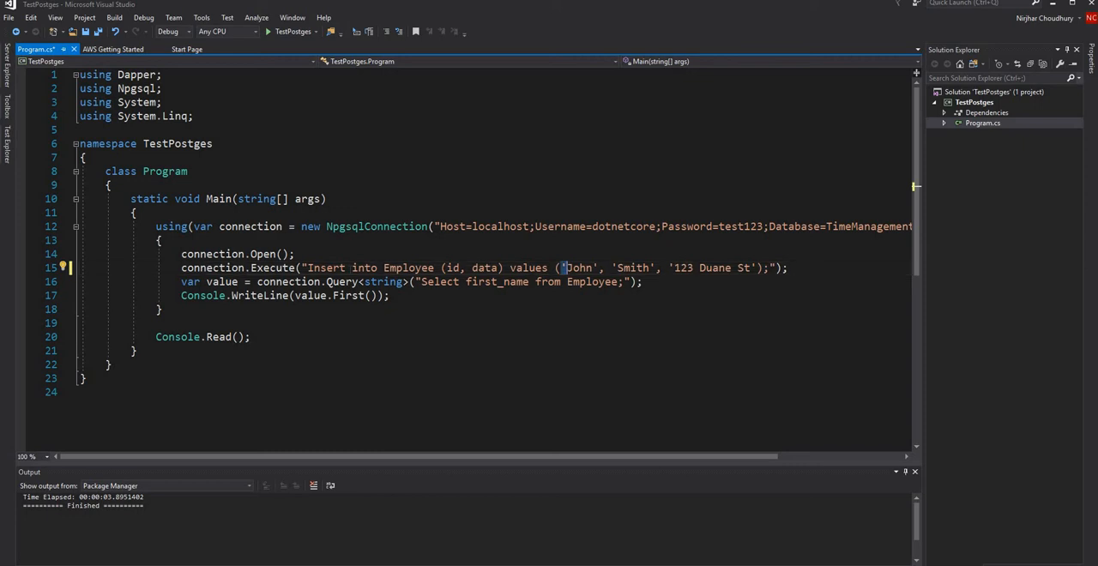
pyautogui.write('1')
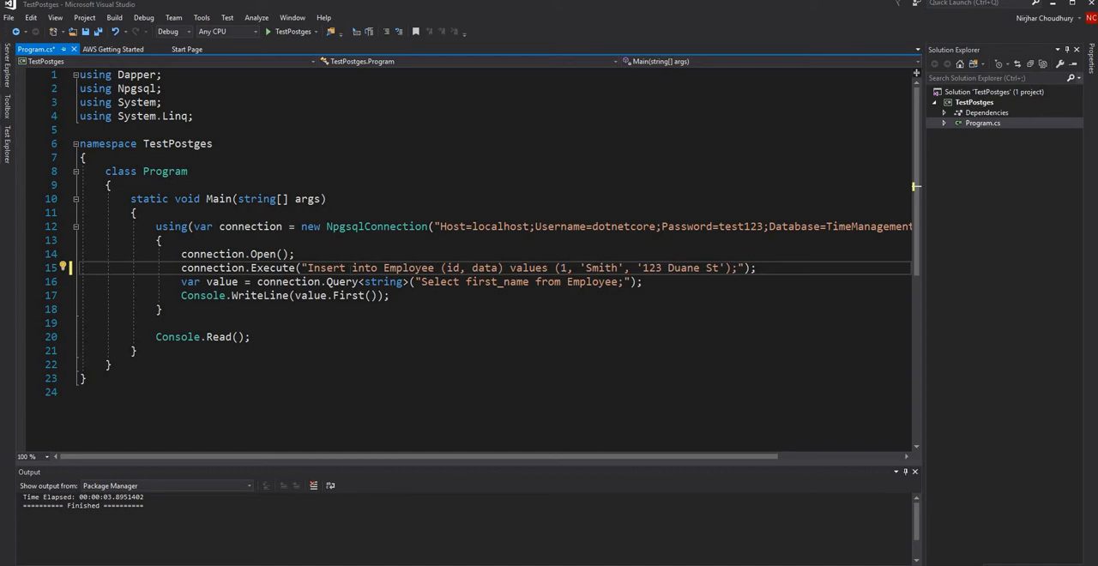
# Step: Replace the name and address values with an escaped JSON string holding first_name John
pyautogui.doubleClick(601, 268)
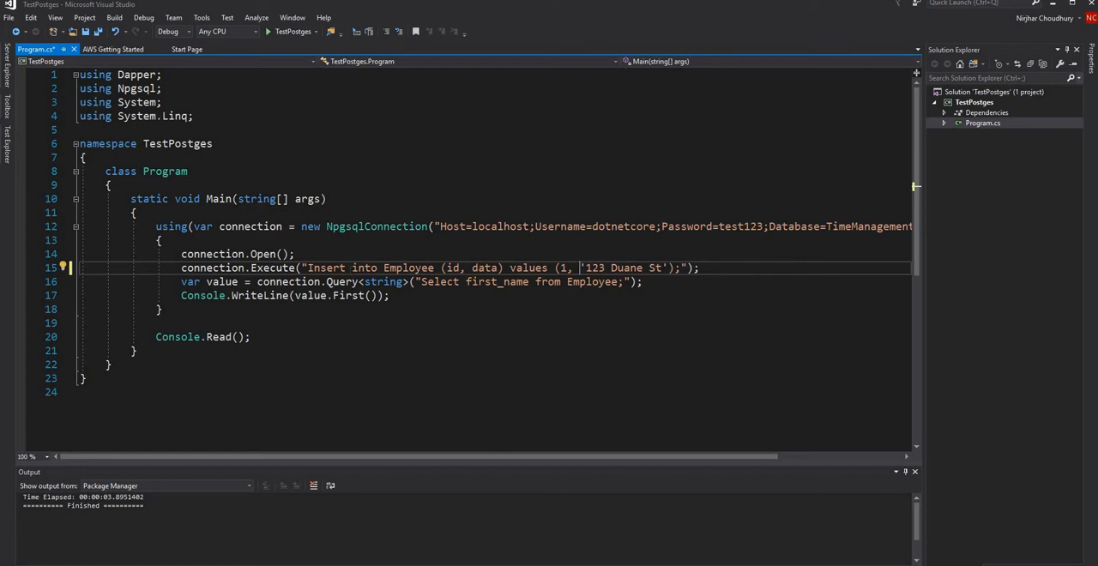
pyautogui.moveTo(8, 521)
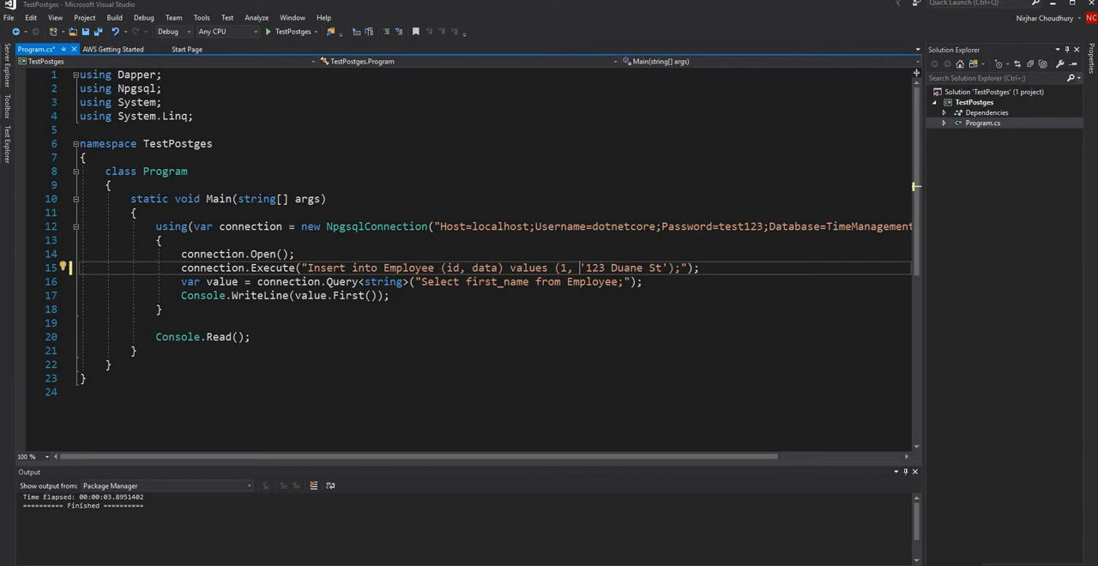
pyautogui.doubleClick(595, 268)
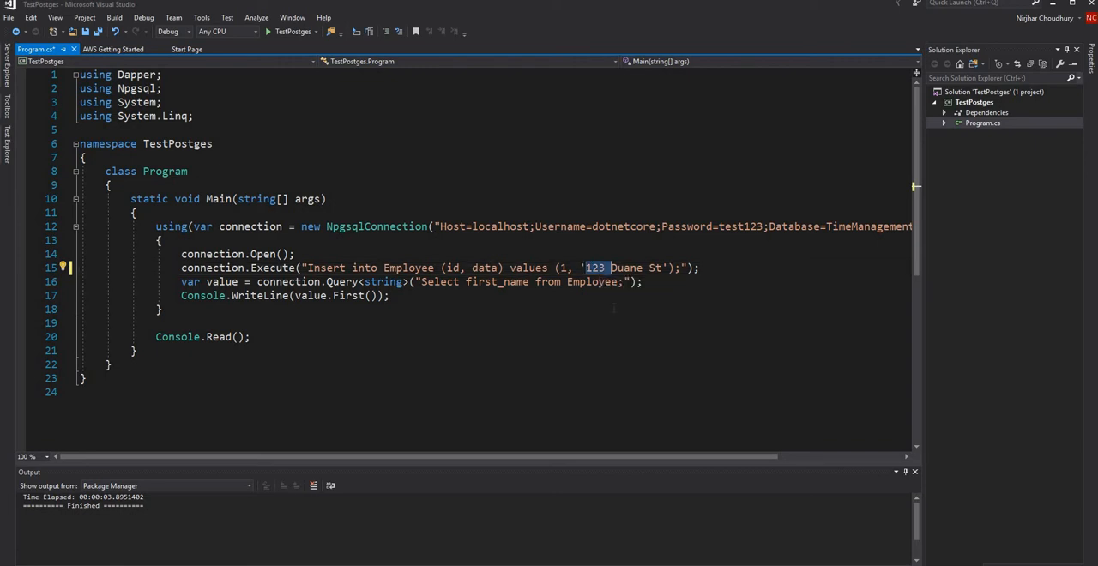
pyautogui.write('{}')
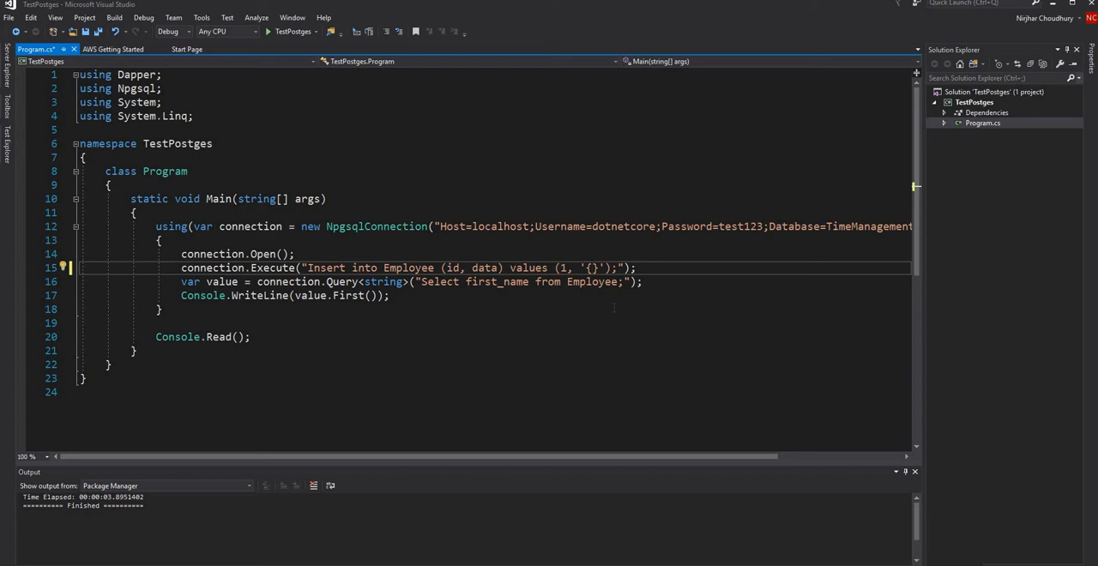
pyautogui.write('first_nam\\":')
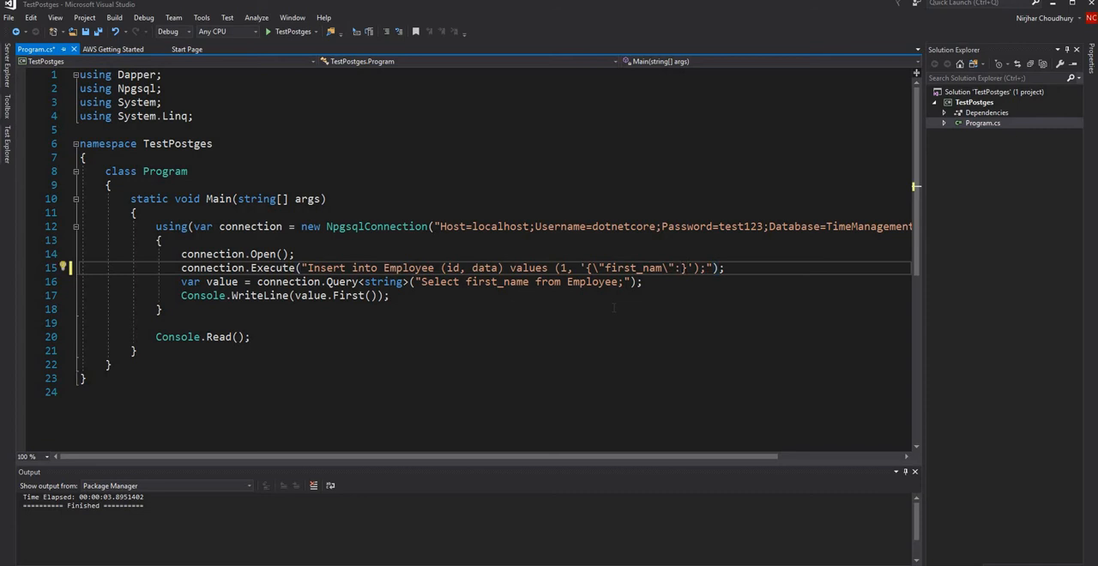
pyautogui.write('\\"\\"')
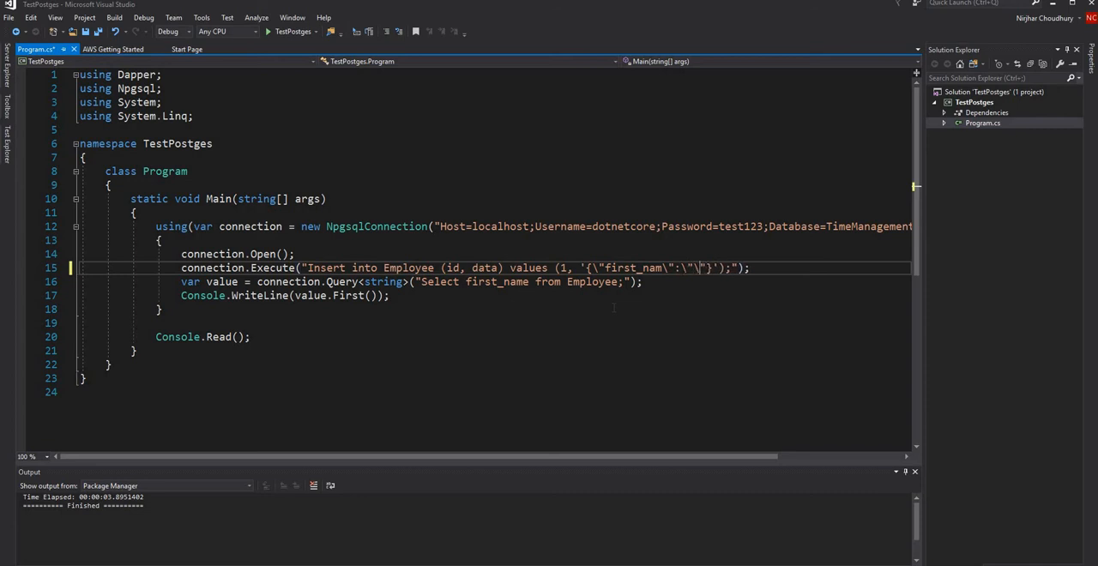
pyautogui.write('John\\", \\"last_name\\":\\"Smith')
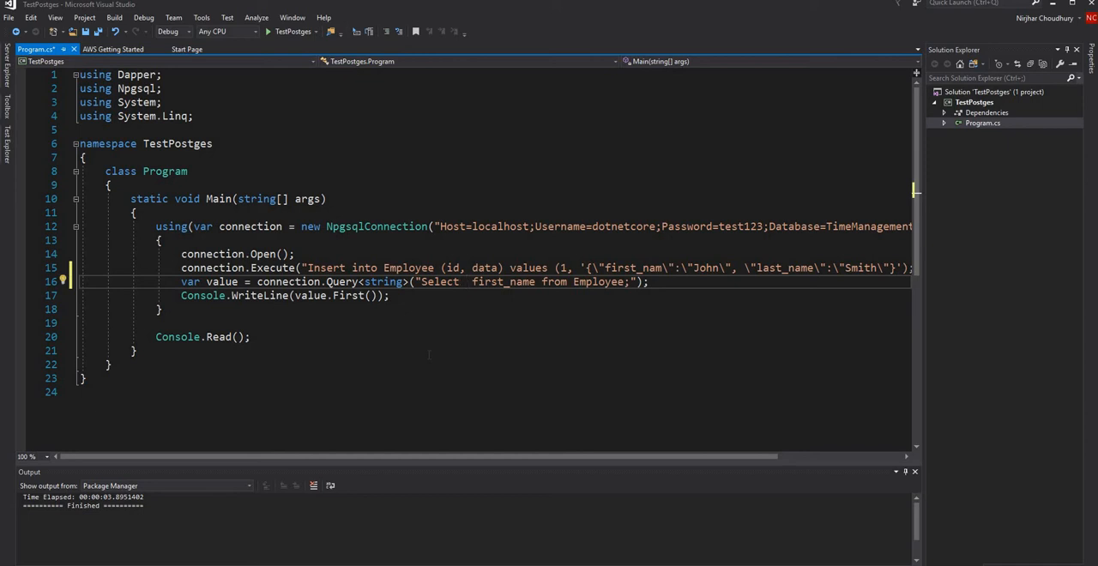
# Step: Change the query to select data ->> 'first_name' from Employee and save Program.cs
pyautogui.write('dat')
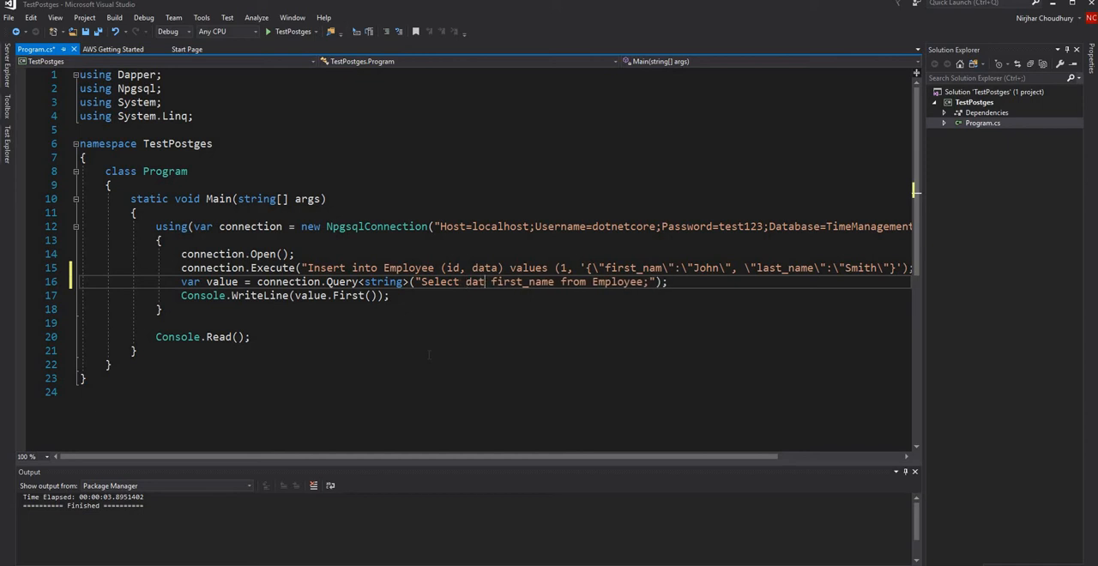
pyautogui.write('a ->>')
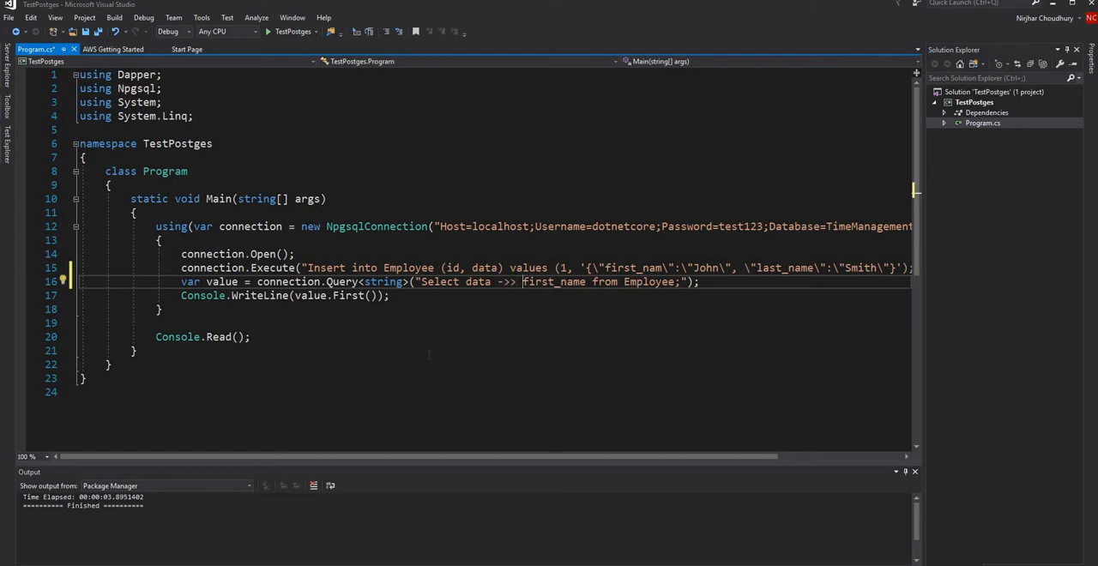
pyautogui.write("'")
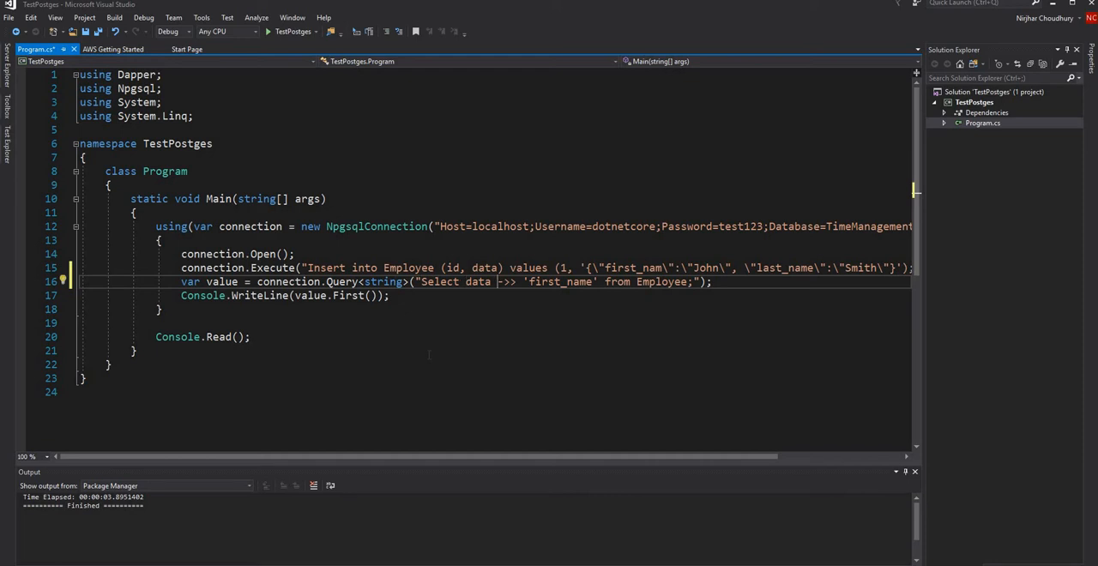
pyautogui.doubleClick(559, 282)
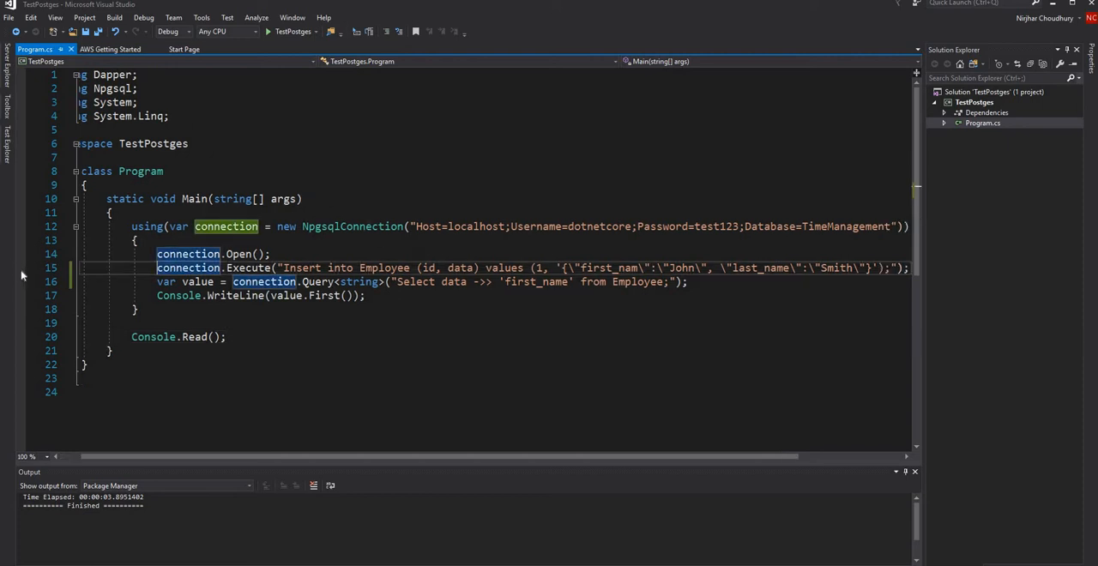
# Step: Set a breakpoint on the John Smith insert line and step past it in the debugger
pyautogui.click(22, 268)
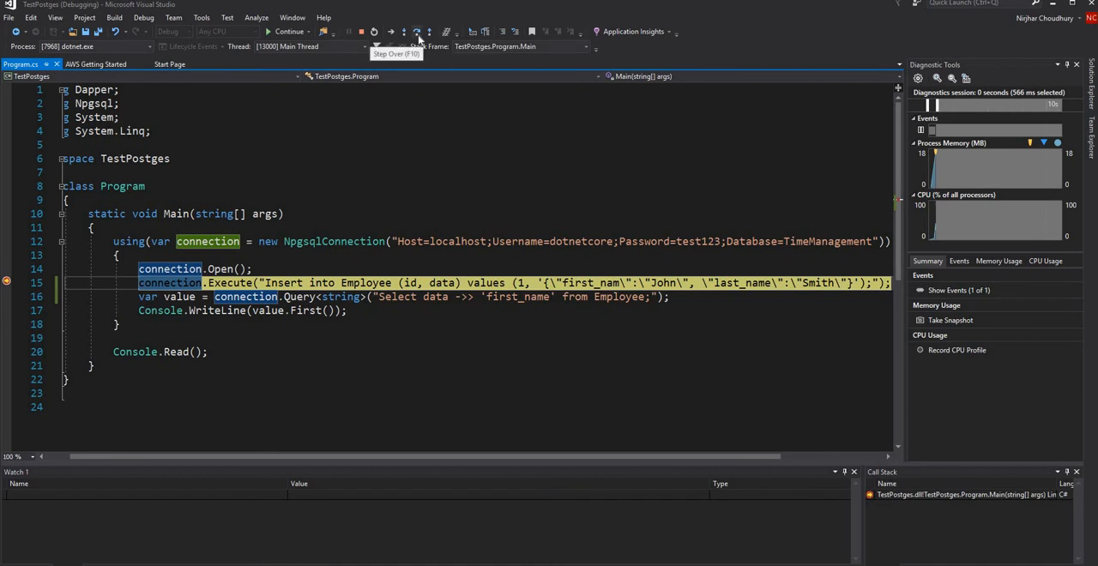
pyautogui.click(418, 32)
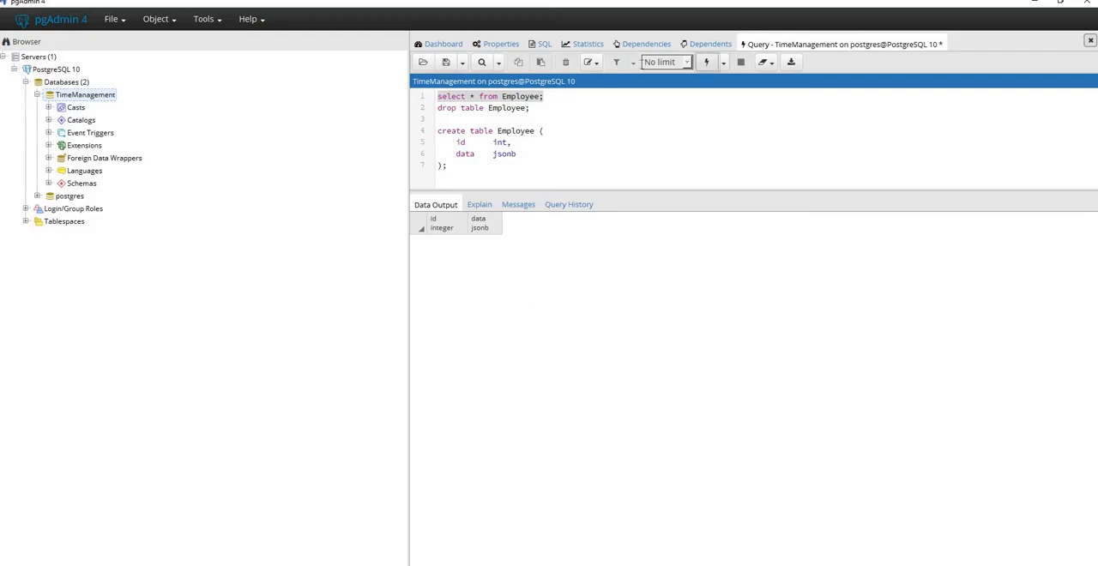
# Step: Rerun select * from Employee to see one row with id 1 and its jsonb data
pyautogui.click(706, 62)
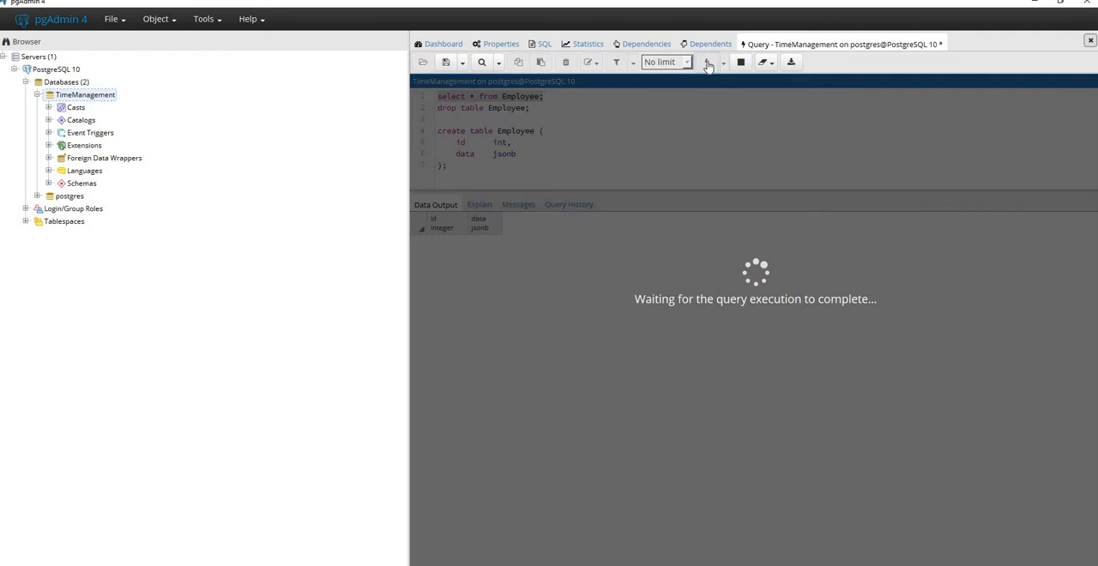
pyautogui.click(707, 62)
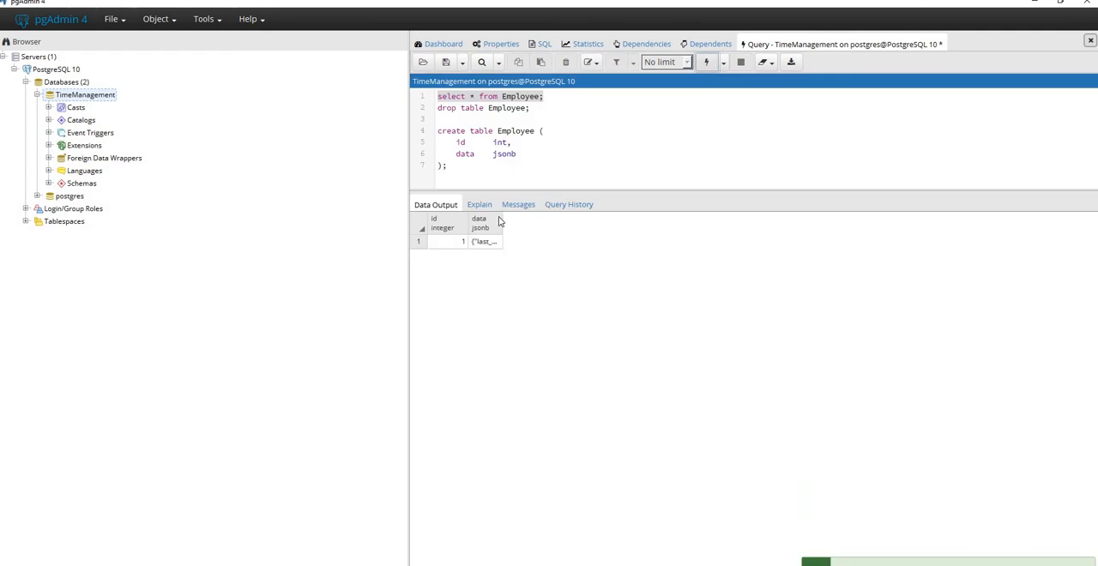
pyautogui.moveTo(500, 223)
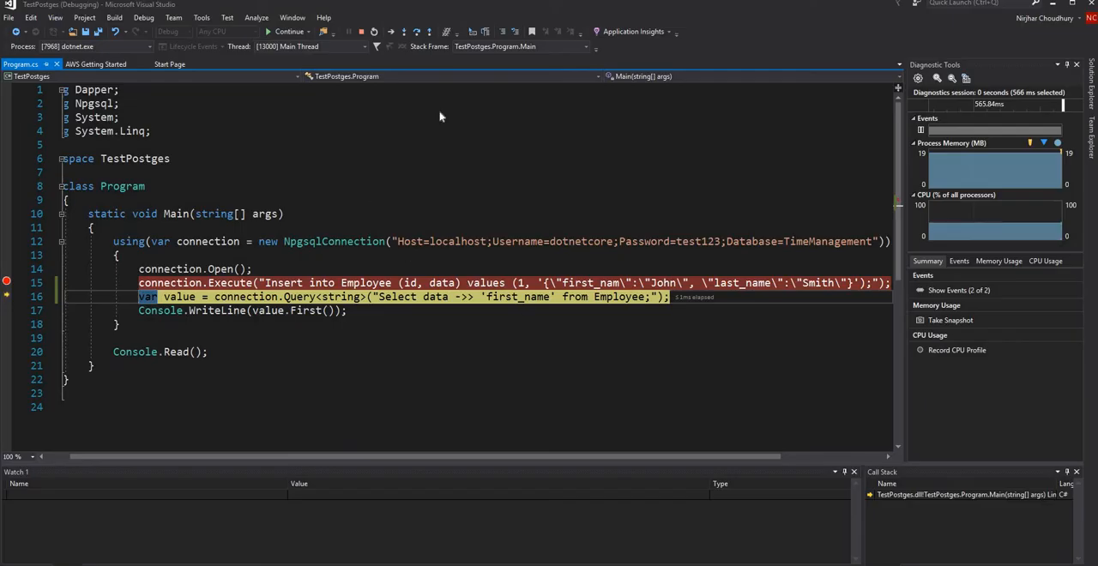
pyautogui.moveTo(417, 32)
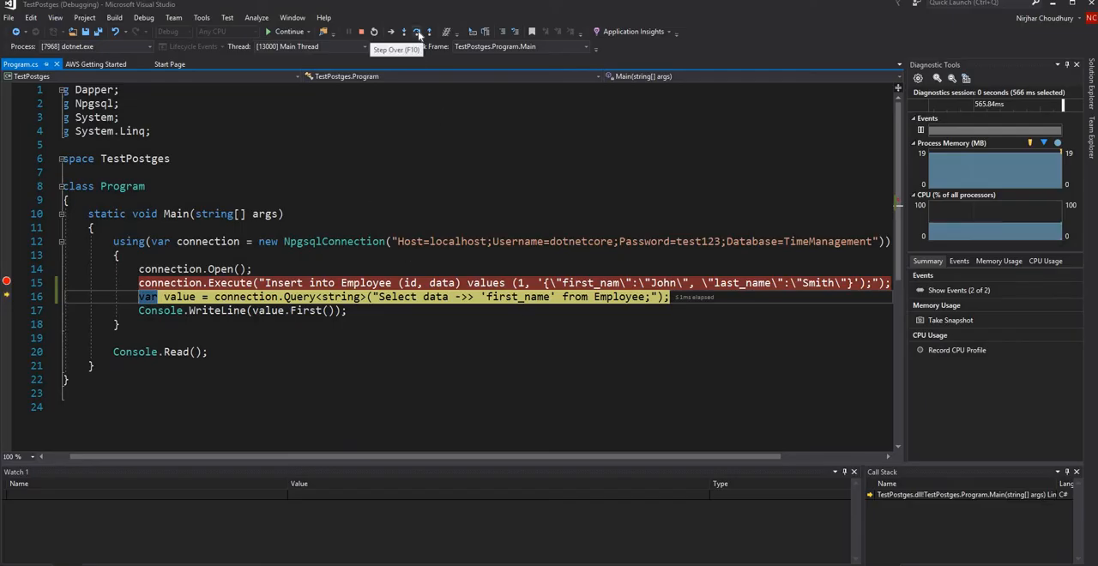
# Step: Step past the query, inspect the returned value, and stop debugging
pyautogui.click(417, 32)
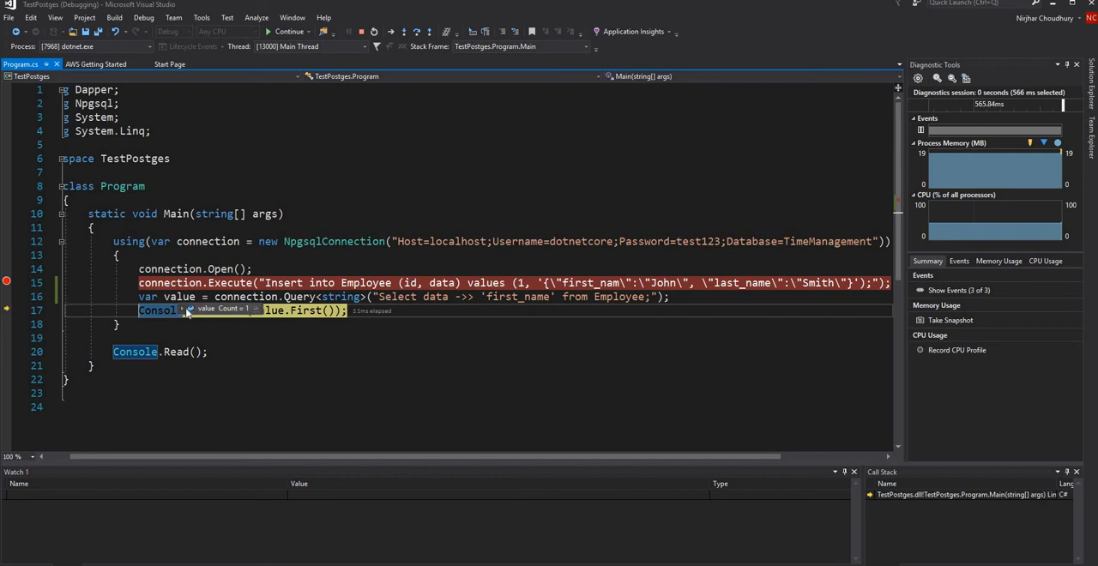
pyautogui.click(191, 308)
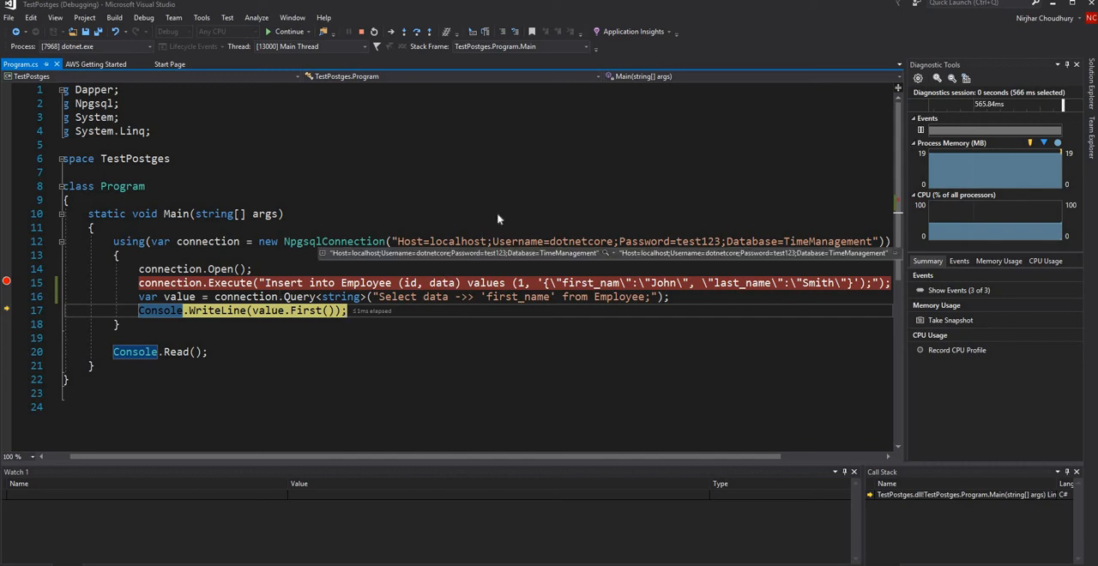
pyautogui.moveTo(385, 303)
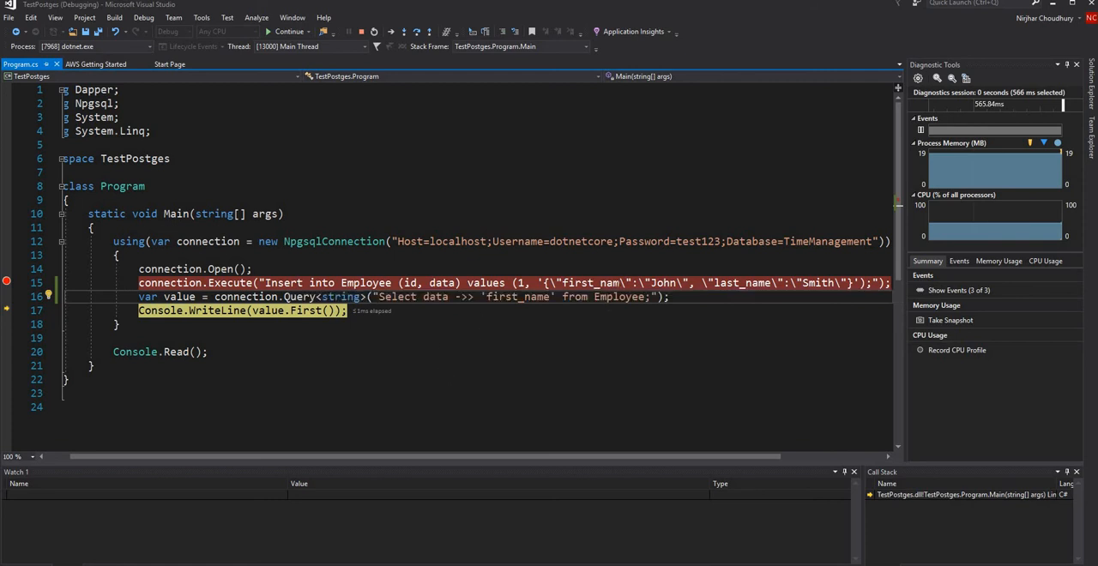
pyautogui.moveTo(356, 38)
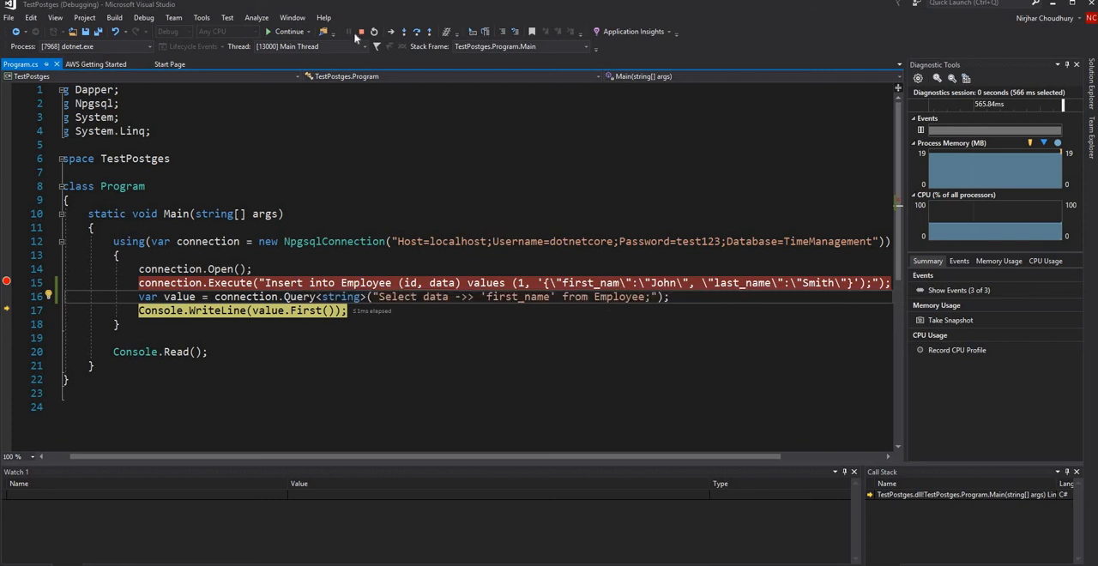
pyautogui.click(360, 32)
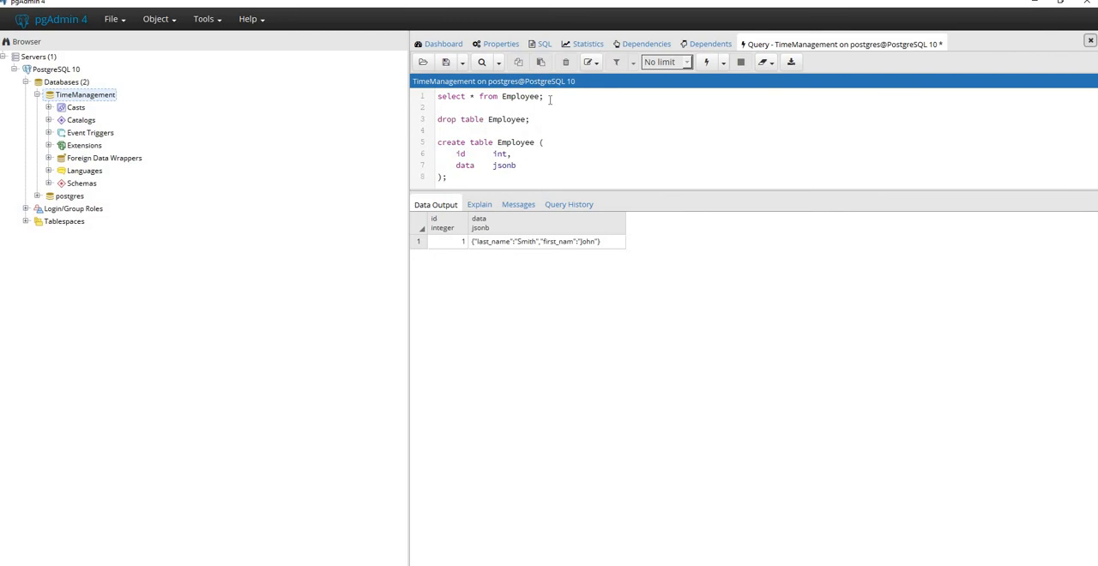
# Step: Run delete from Employee; to remove all rows from the table
pyautogui.write('delete from Em')
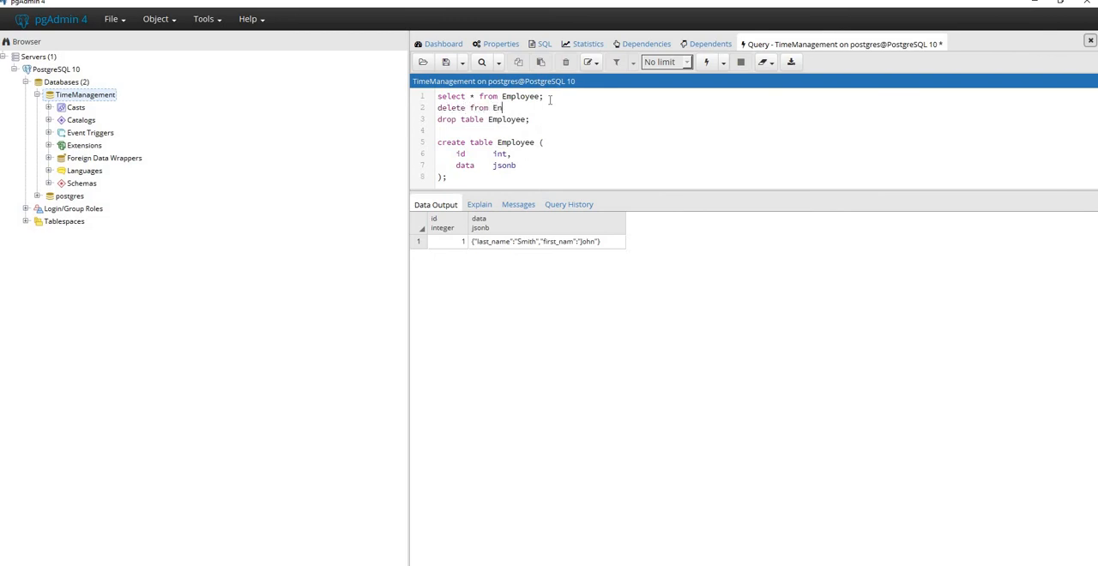
pyautogui.write('ployee;')
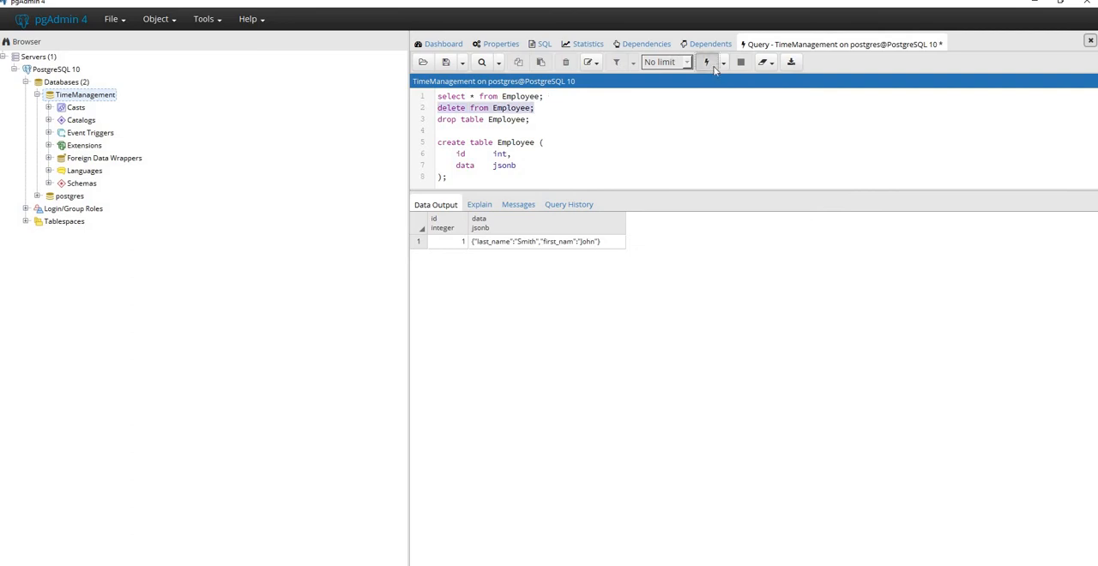
pyautogui.click(706, 61)
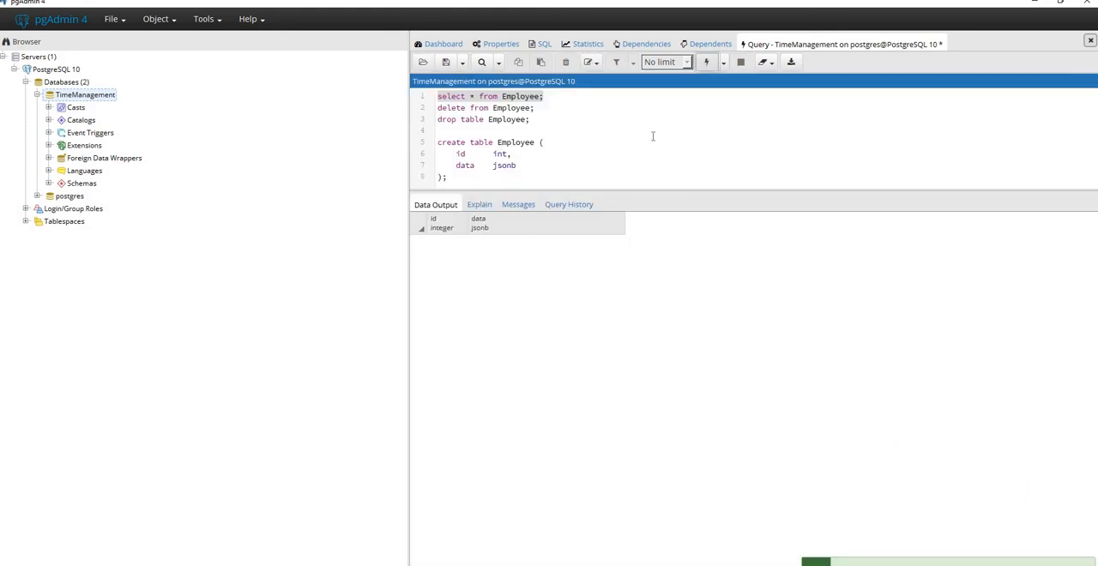
pyautogui.moveTo(342, 435)
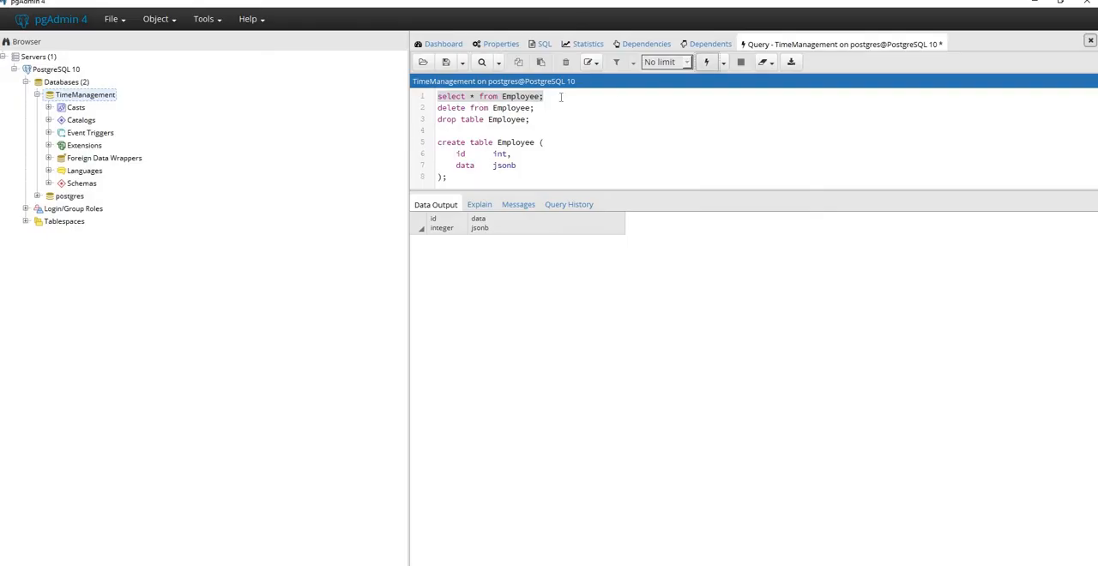
# Step: Rerun 'select * from Employee;' to show the fresh John Smith row
pyautogui.click(544, 96)
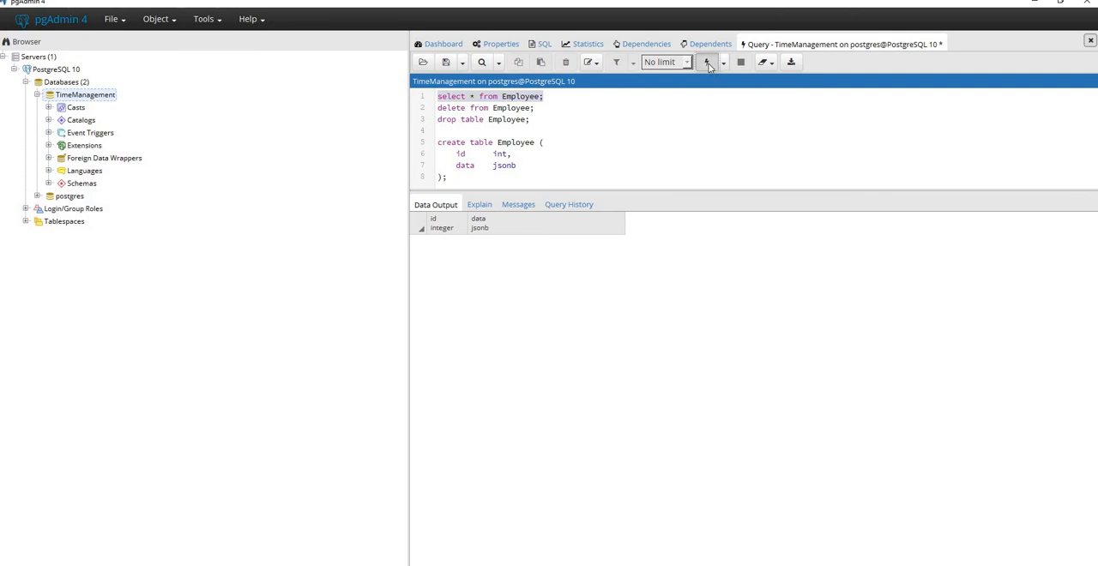
pyautogui.click(707, 61)
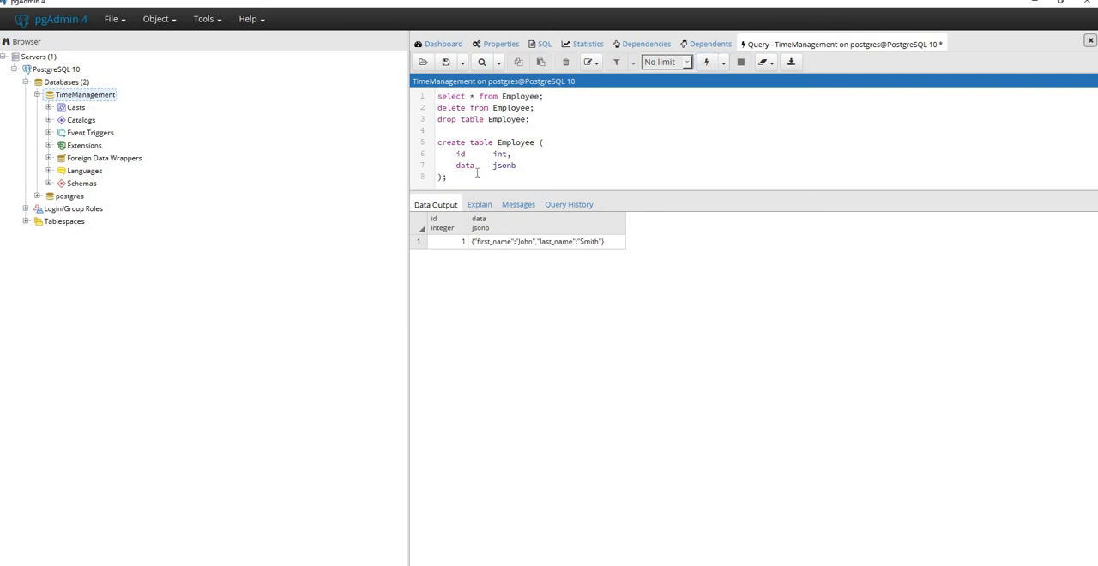
# Step: Write create index idx_first_name on Employee ((data ->> 'first_name')); on line 10
pyautogui.scroll(-3)
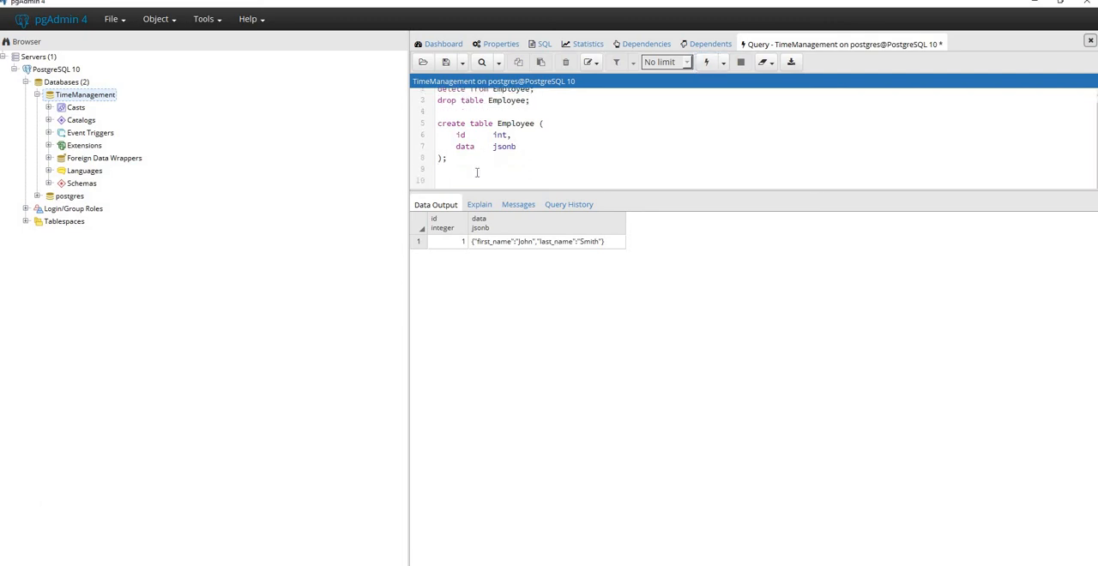
pyautogui.write('create in')
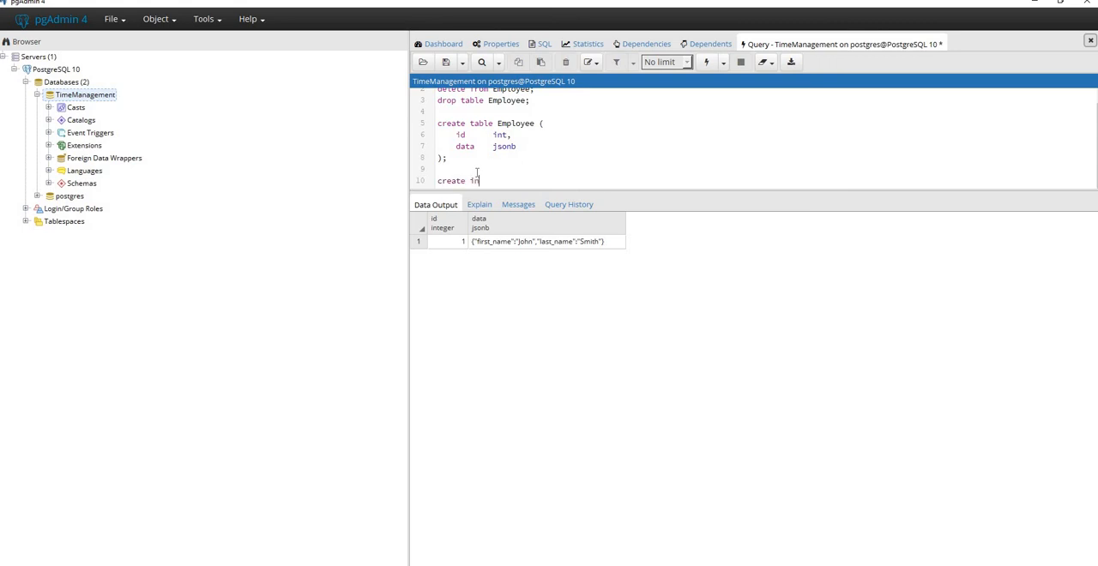
pyautogui.write('dex')
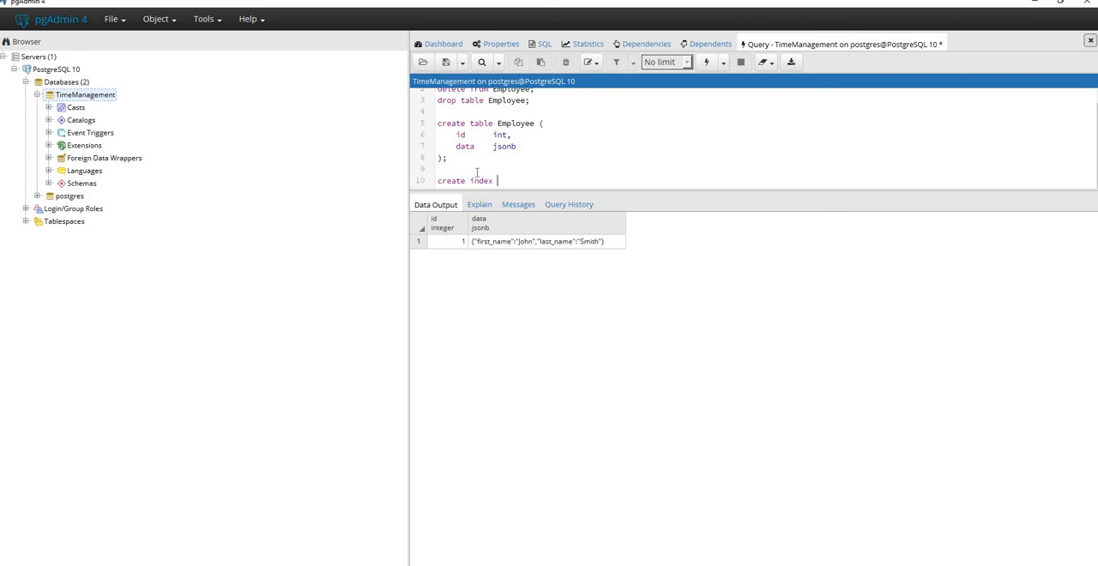
pyautogui.write('idx_first_name on E')
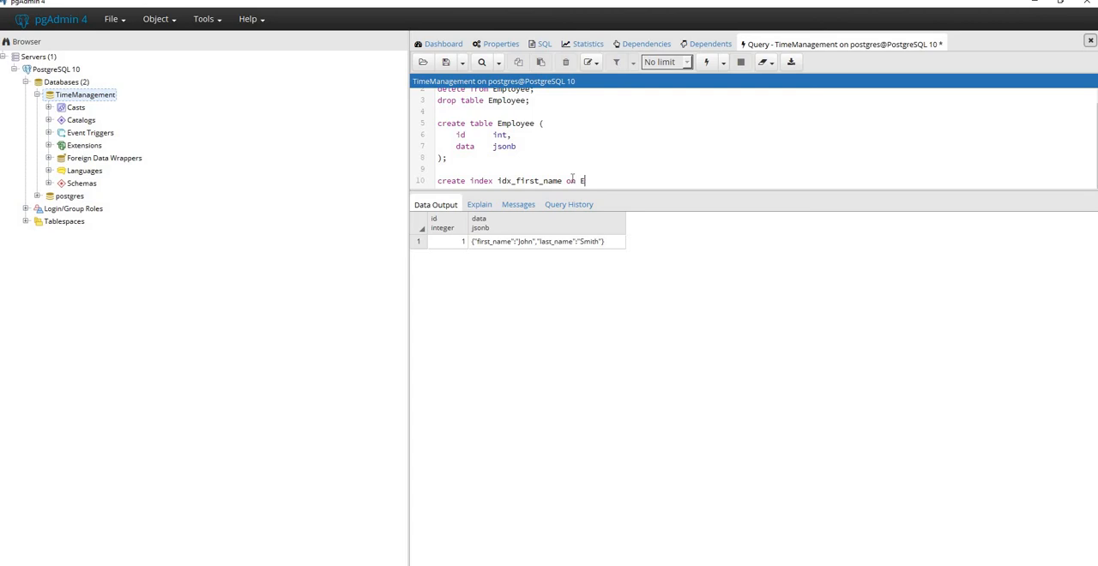
pyautogui.write('mployee')
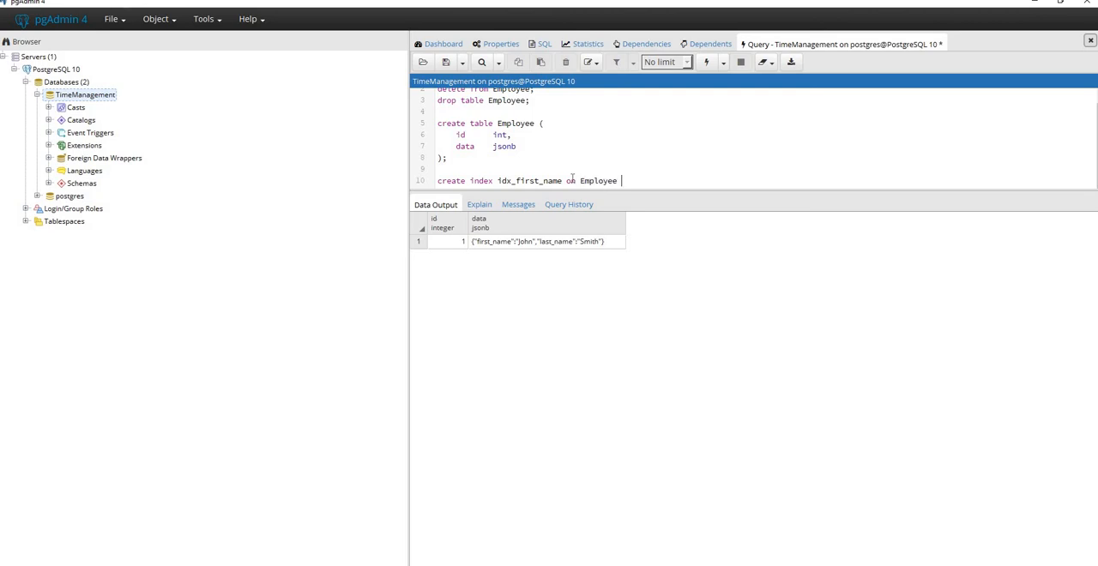
pyautogui.write('()')
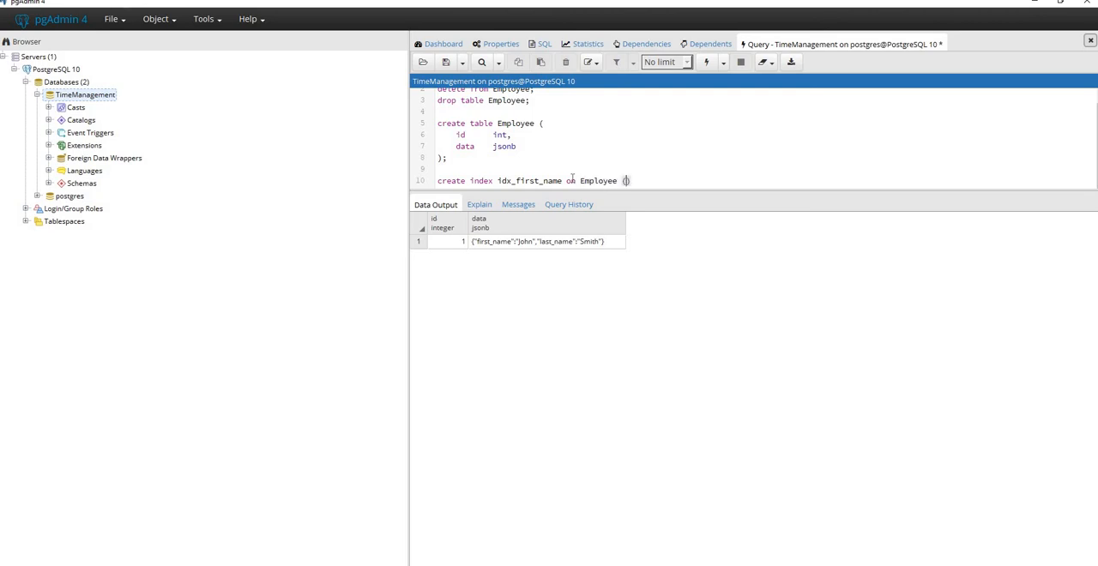
pyautogui.write('(d')
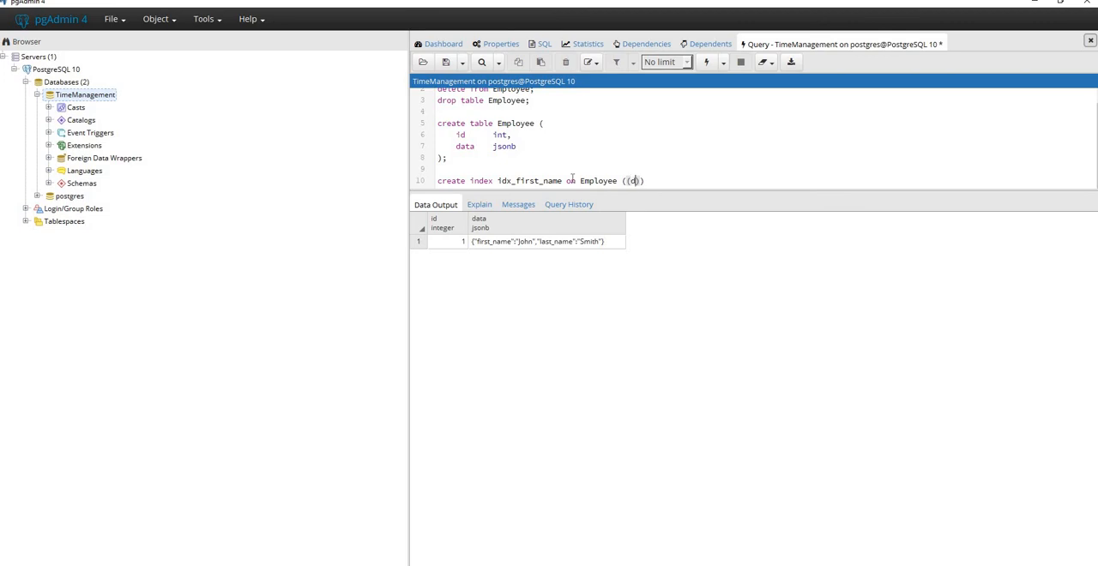
pyautogui.write('ata')
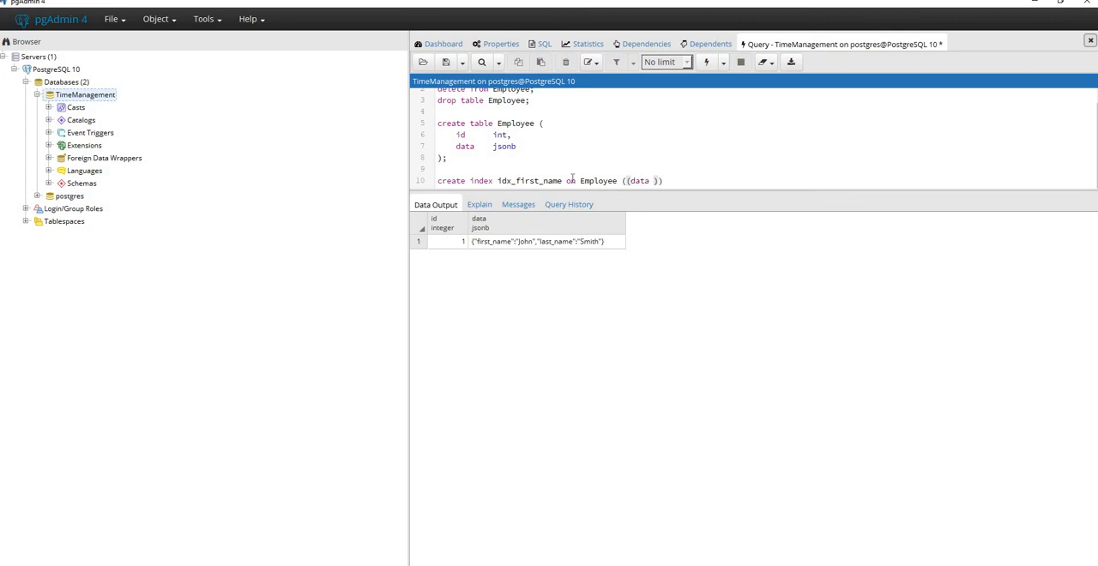
pyautogui.write('>>')
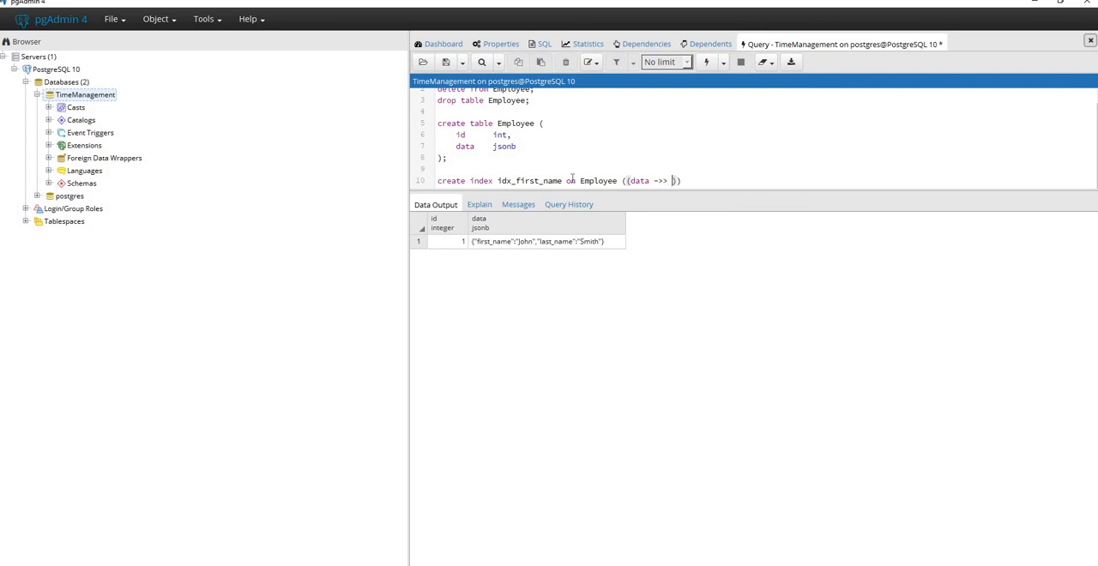
pyautogui.write('first_name')
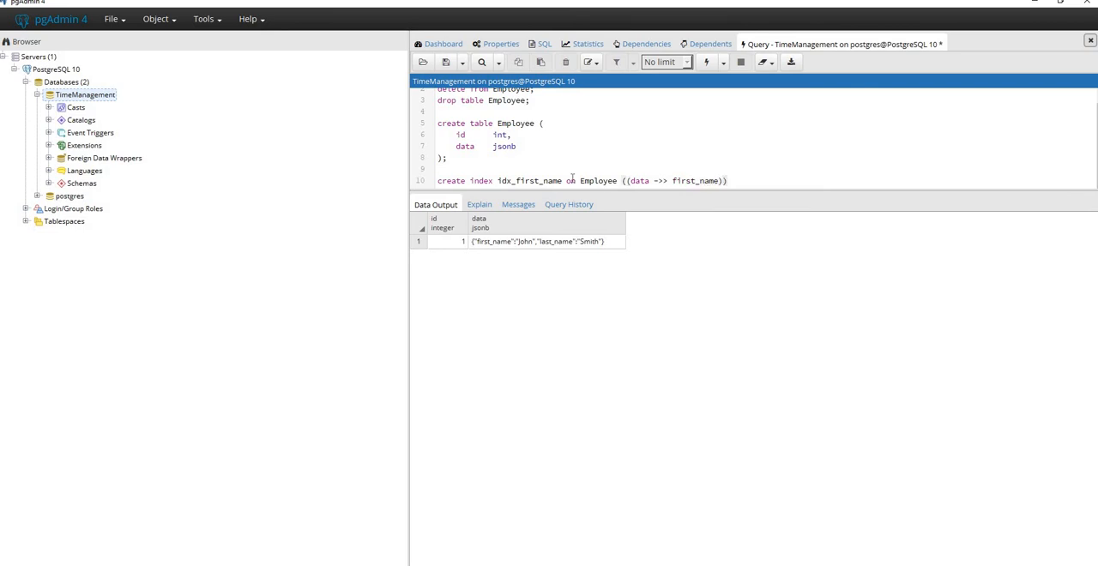
pyautogui.write(';')
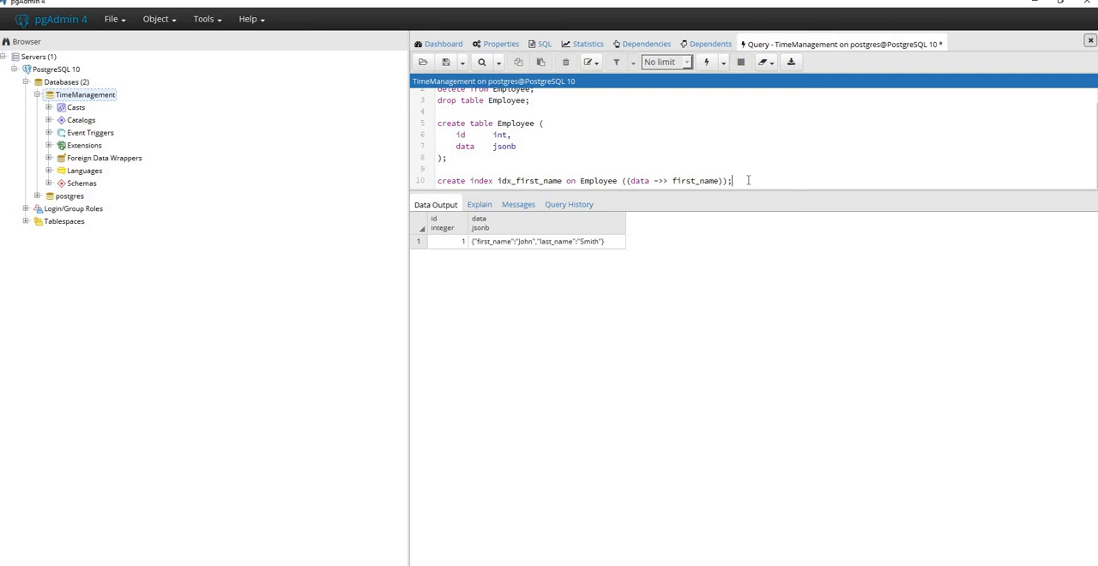
pyautogui.write("'")
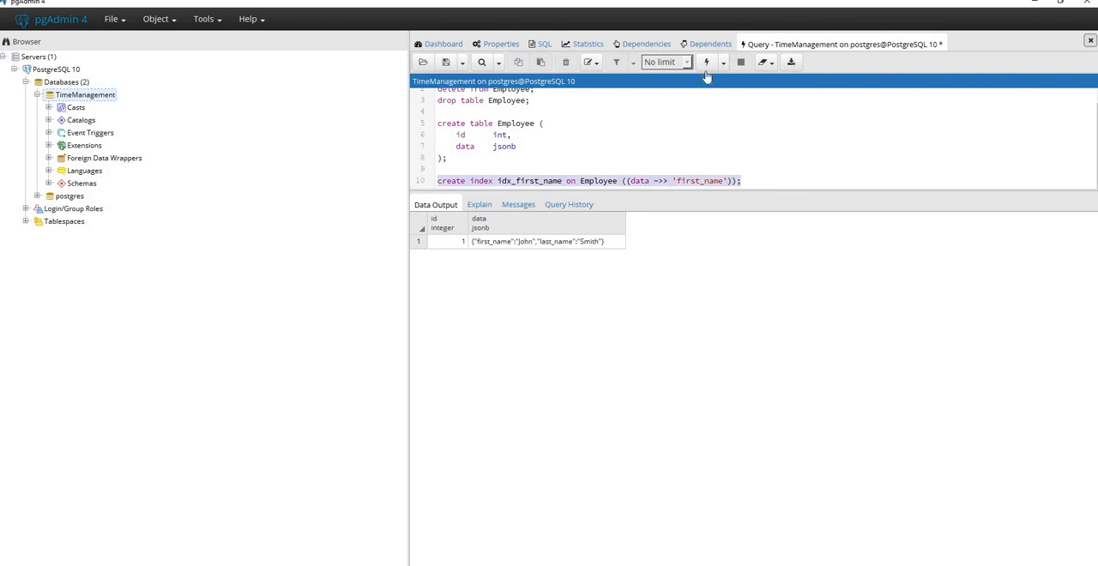
# Step: Execute the idx_first_name create index statement on Employee
pyautogui.click(706, 61)
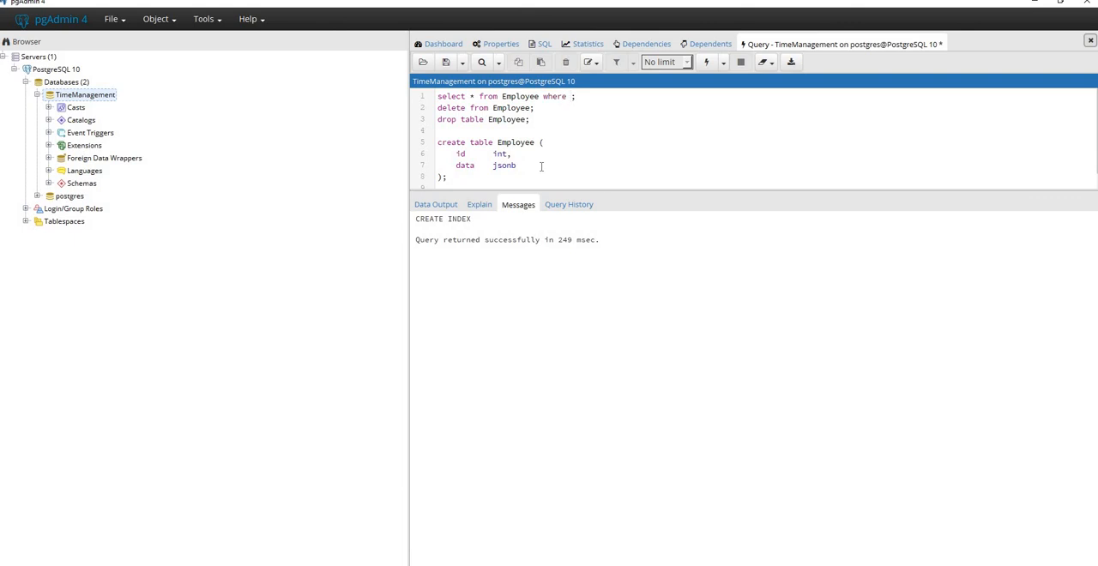
# Step: Add where data ->> 'first_name' = 'John' to the select and run it
pyautogui.click(572, 95)
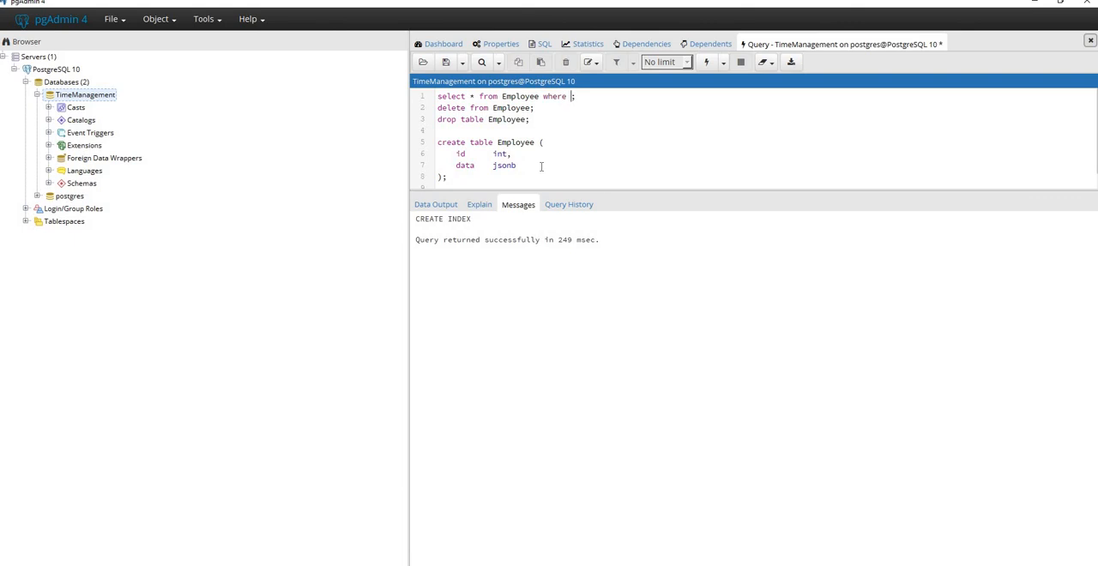
pyautogui.write('data')
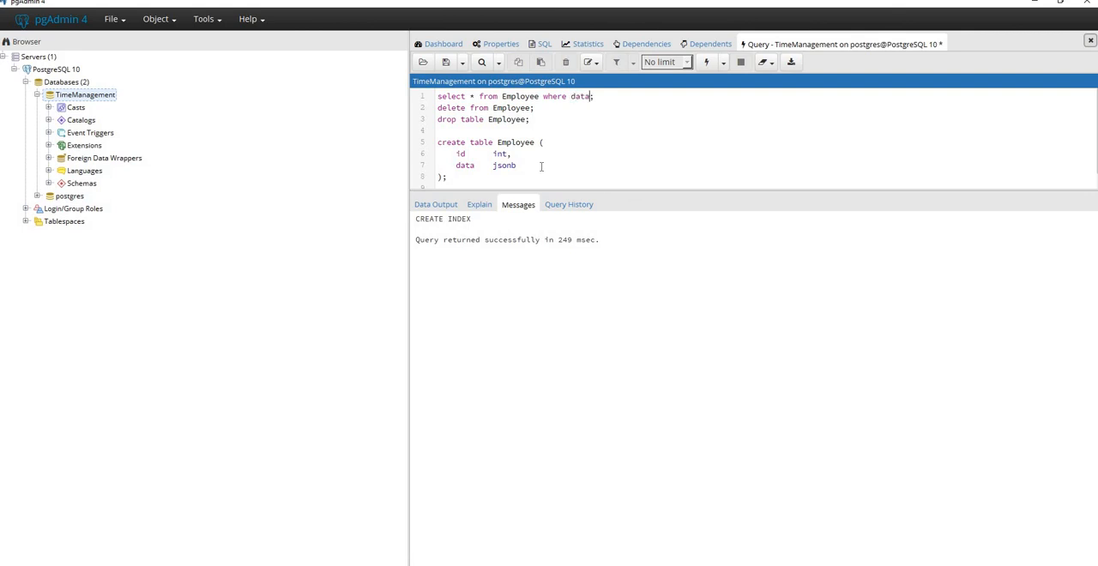
pyautogui.write('->>')
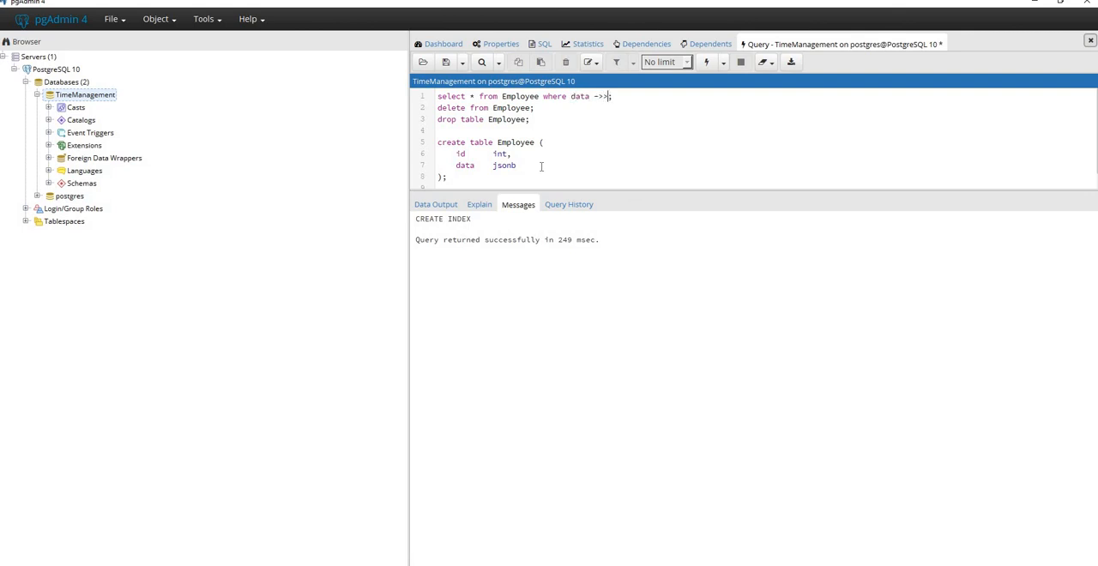
pyautogui.write("'f1'")
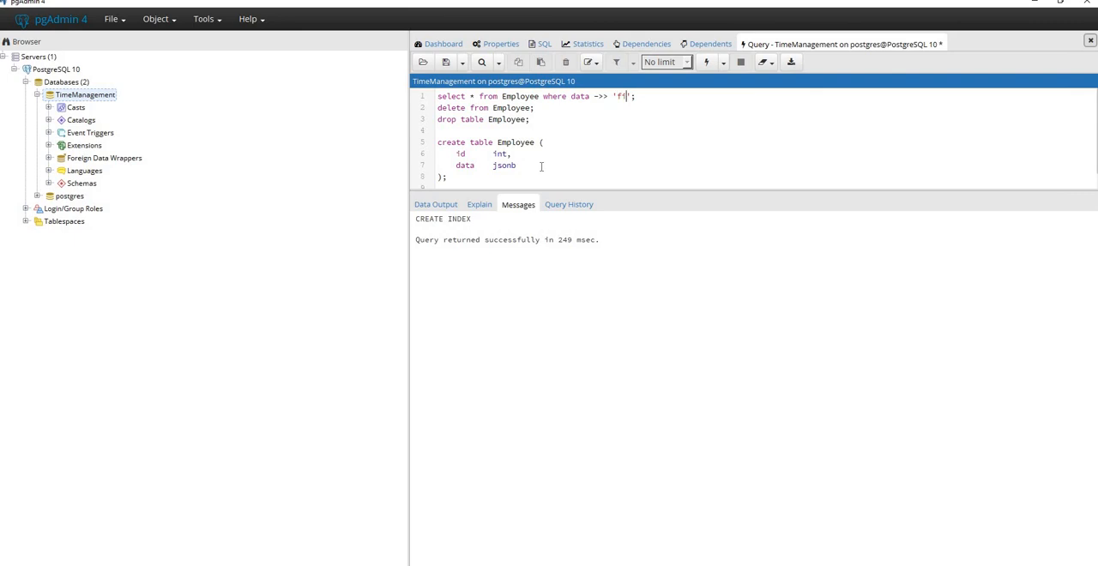
pyautogui.write('irst_na')
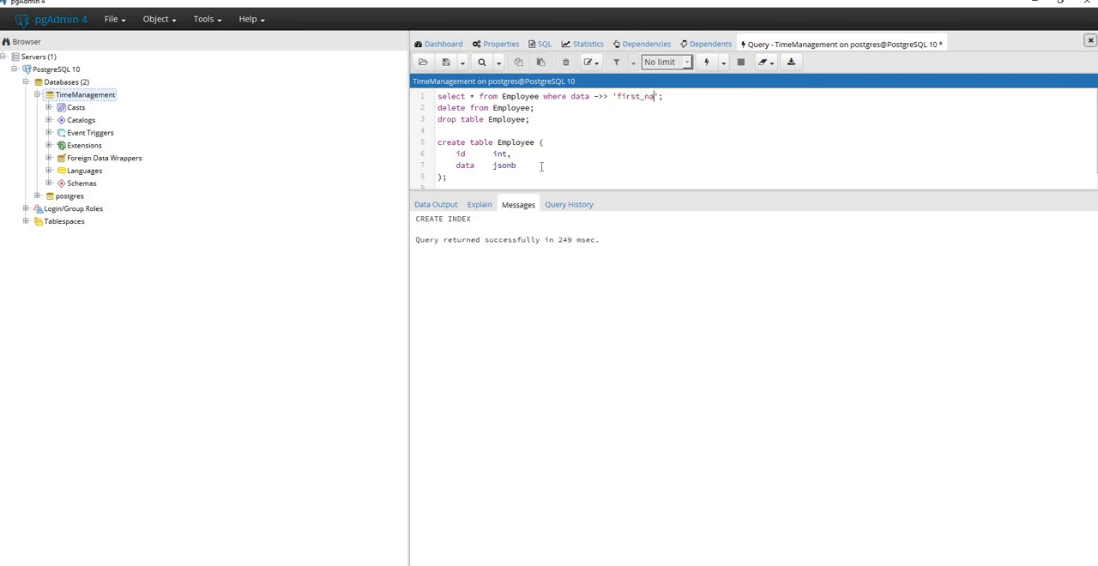
pyautogui.write("me' =")
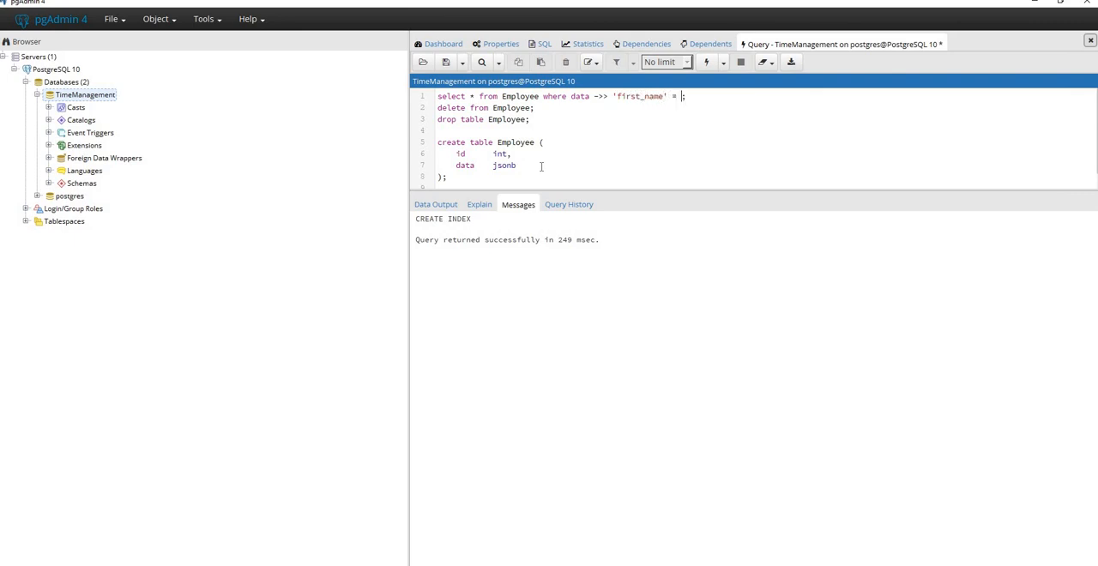
pyautogui.write("''")
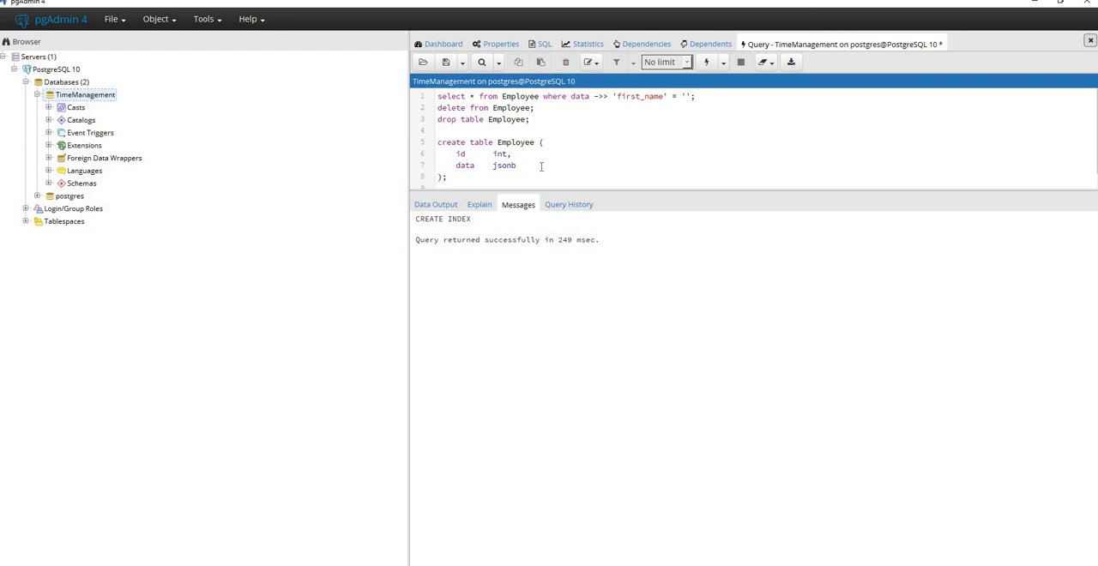
pyautogui.write('John')
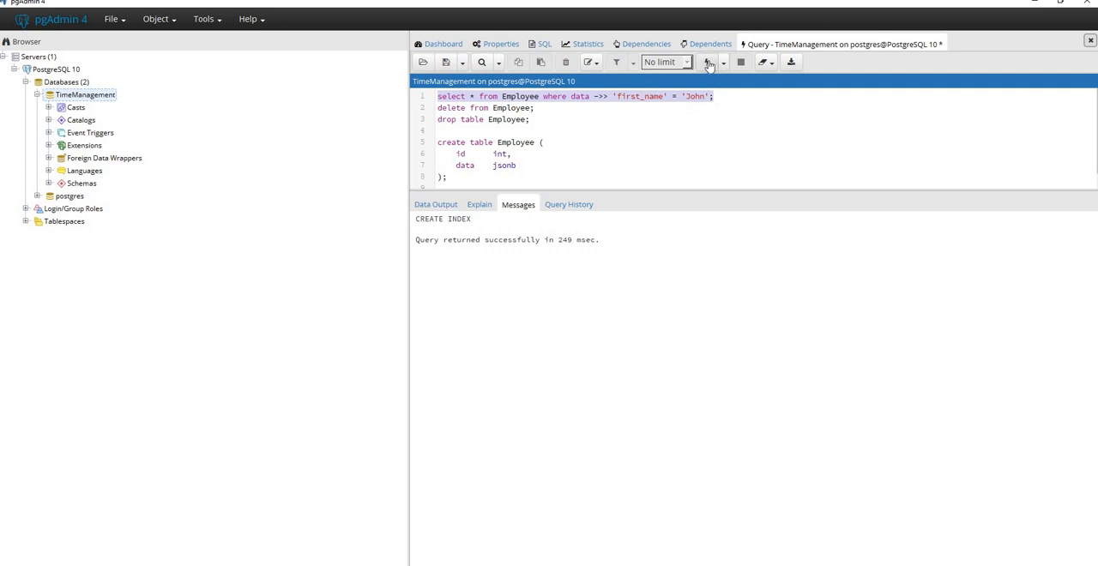
pyautogui.moveTo(708, 62)
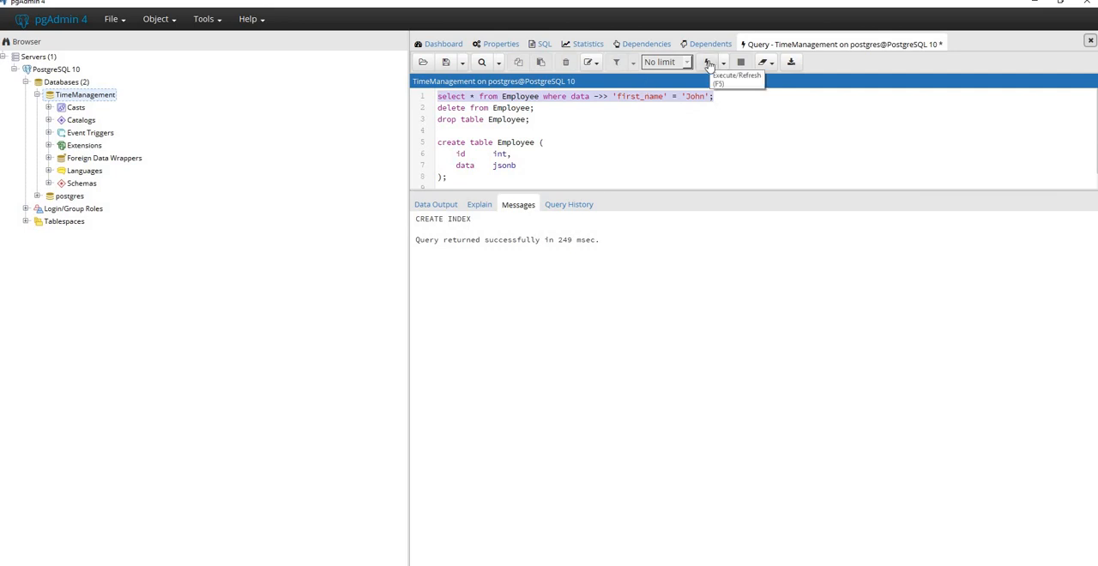
pyautogui.click(706, 62)
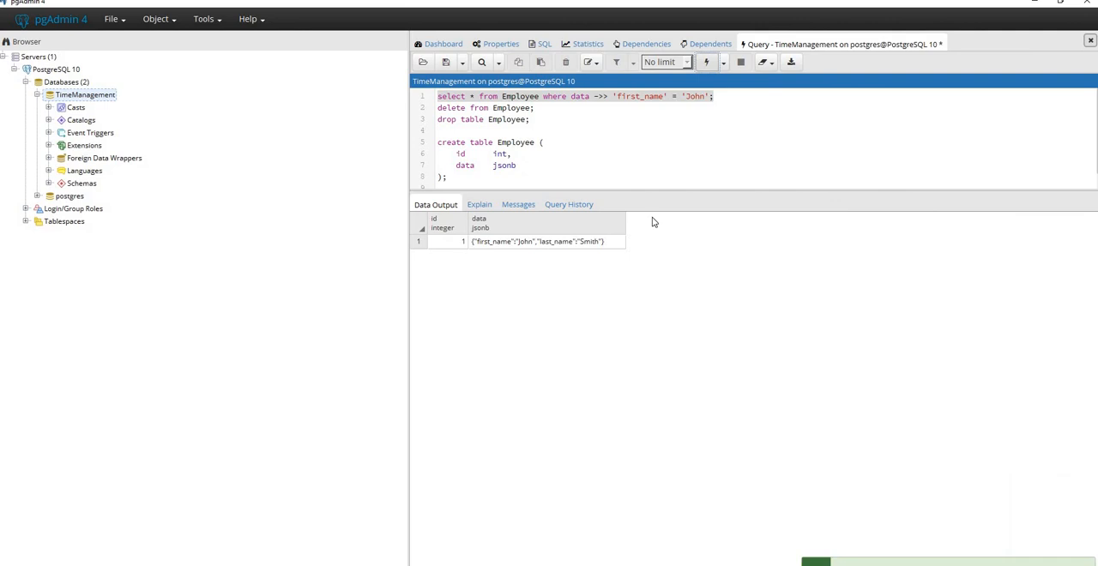
pyautogui.moveTo(584, 266)
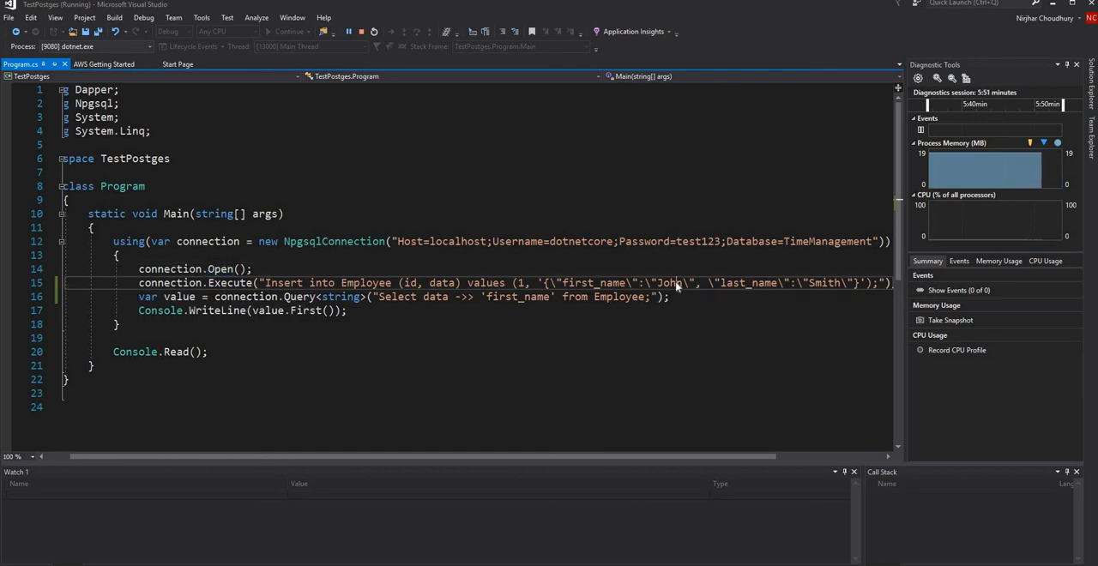
# Step: Stop the debug run, replace John with Sam, and select Smith for replacement
pyautogui.doubleClick(669, 283)
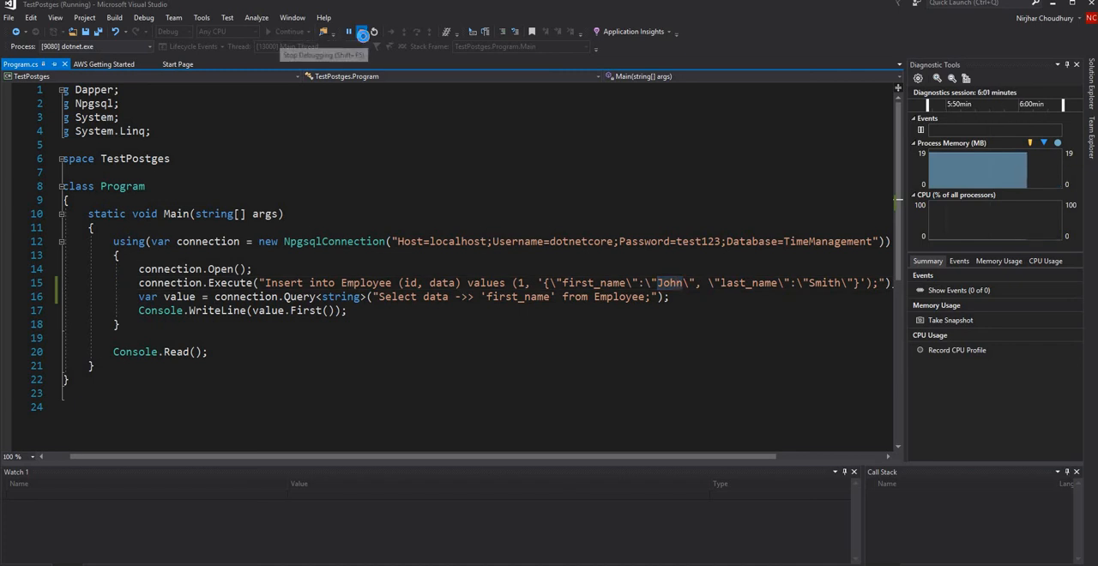
pyautogui.click(361, 32)
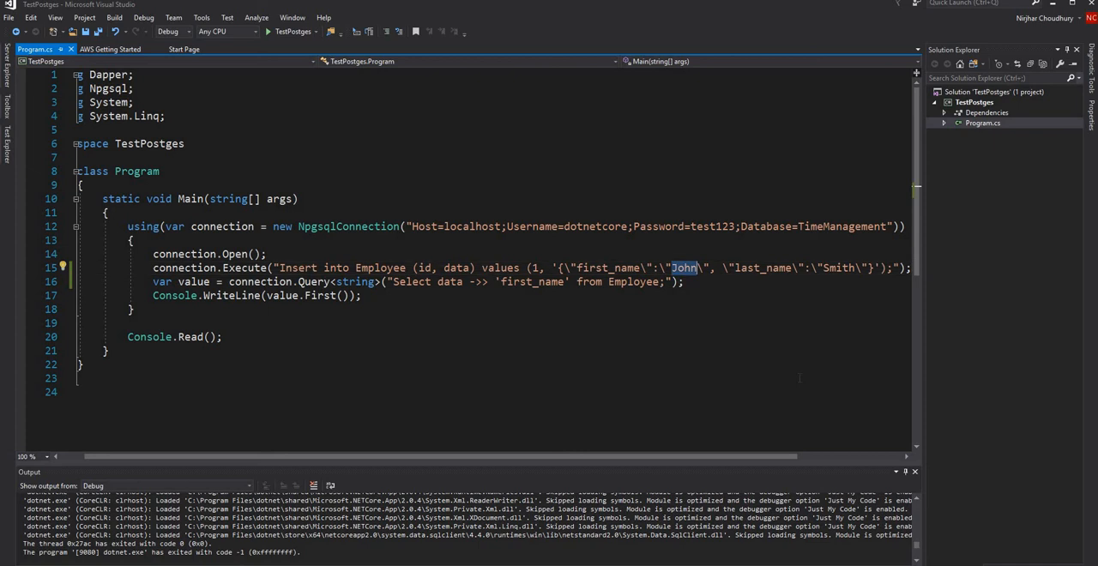
pyautogui.write('Sam')
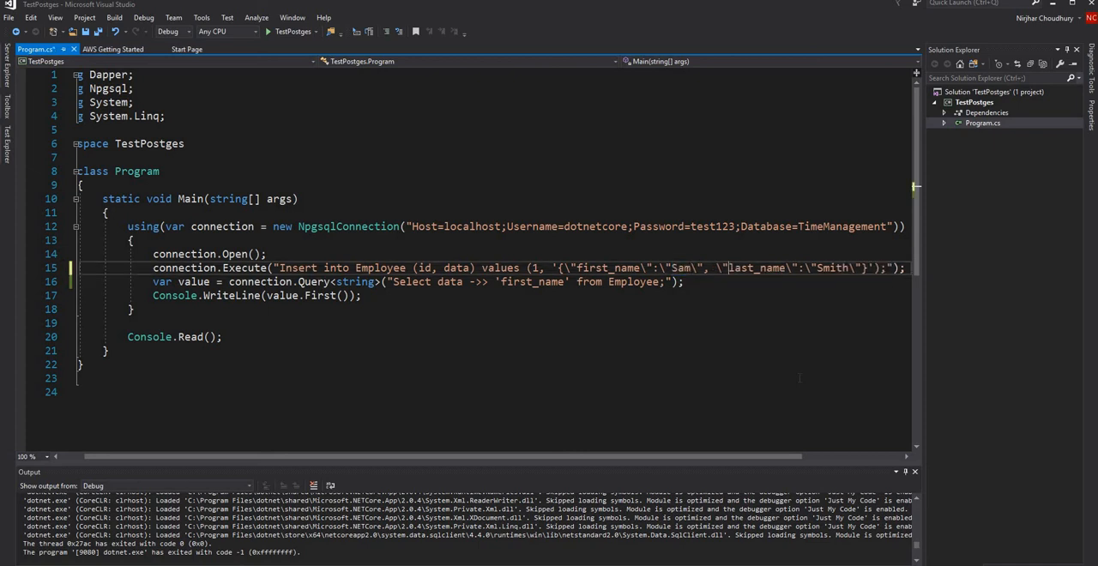
pyautogui.doubleClick(831, 268)
pyautogui.write('Mack')
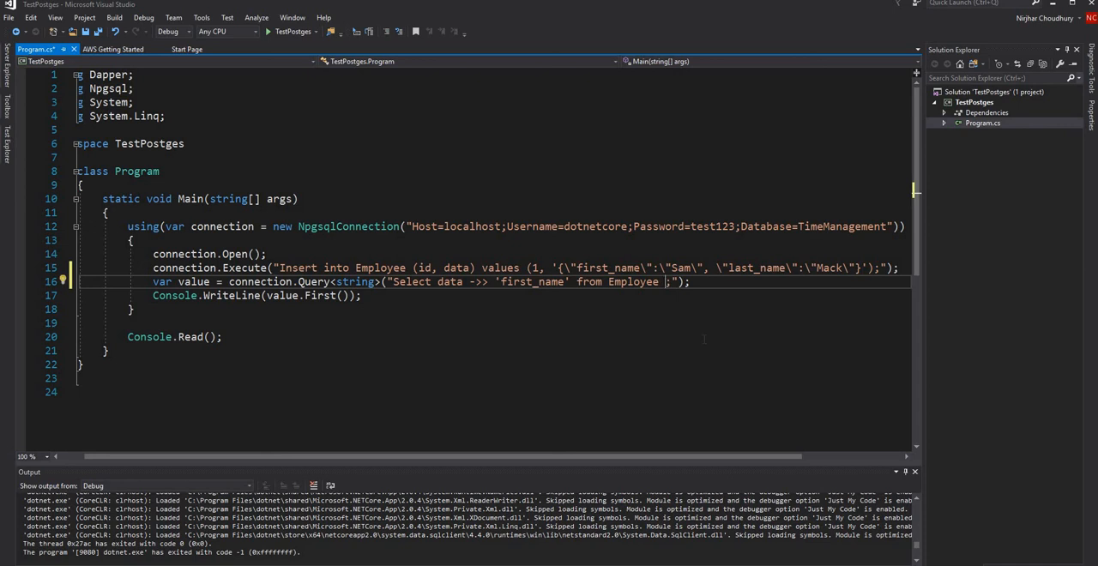
# Step: Add where data ->> 'first_name' = 'John' to the connection.Query select string
pyautogui.write('where')
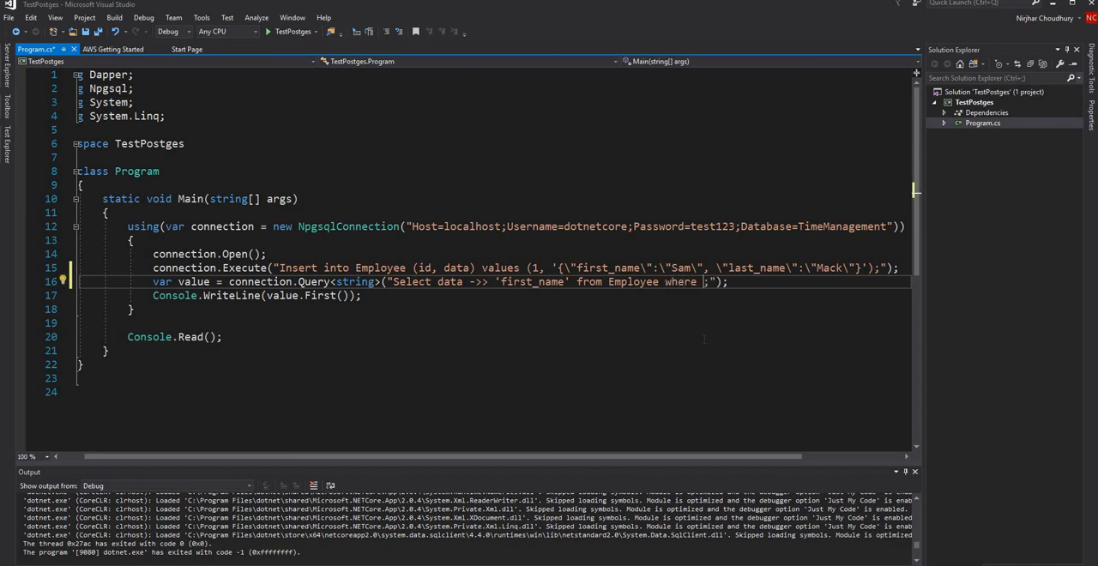
pyautogui.write('data')
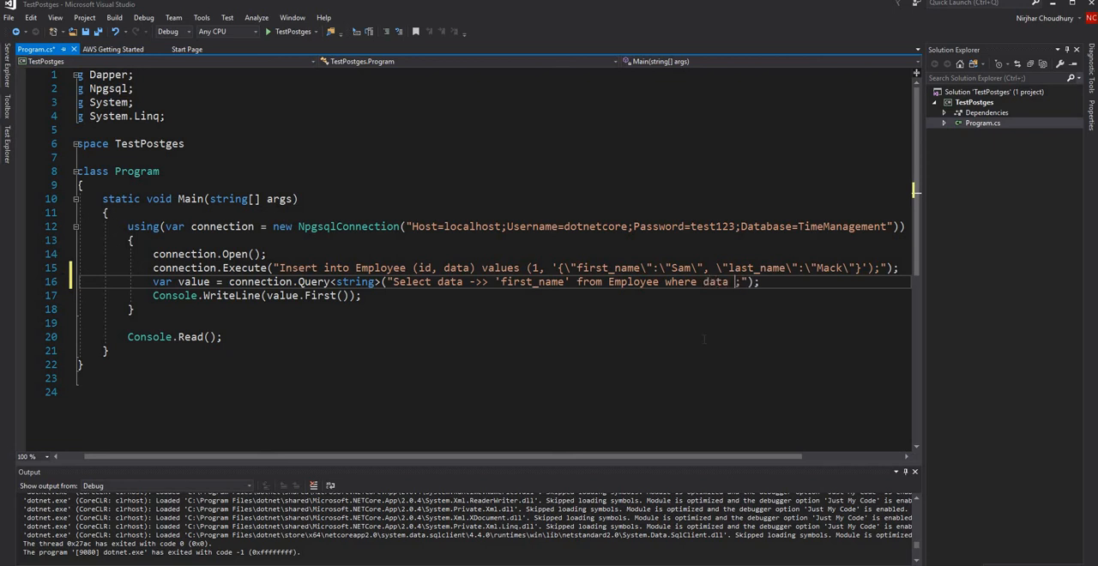
pyautogui.write("->> '")
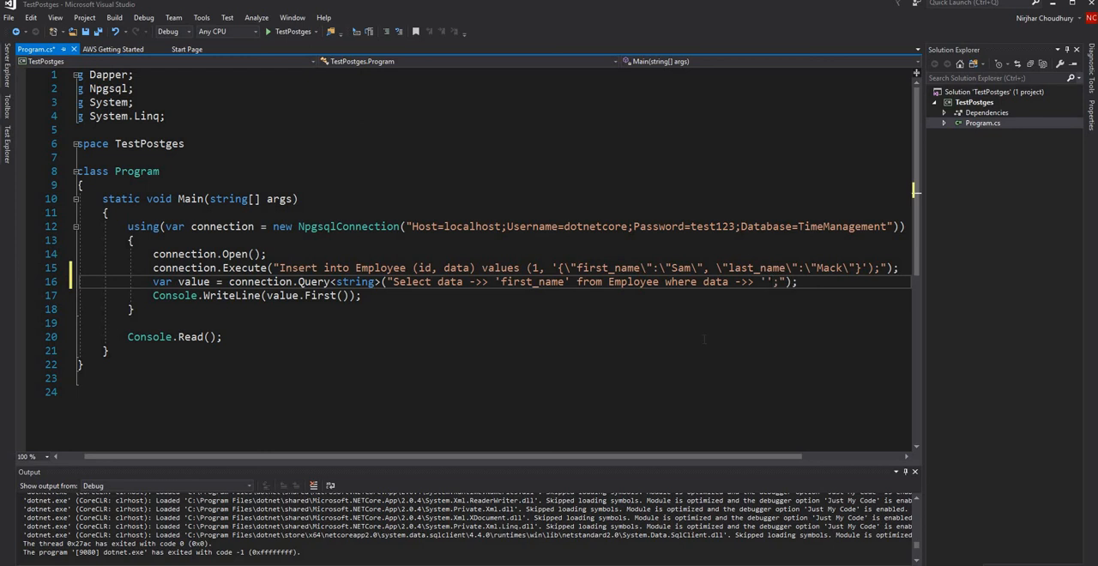
pyautogui.write('fr')
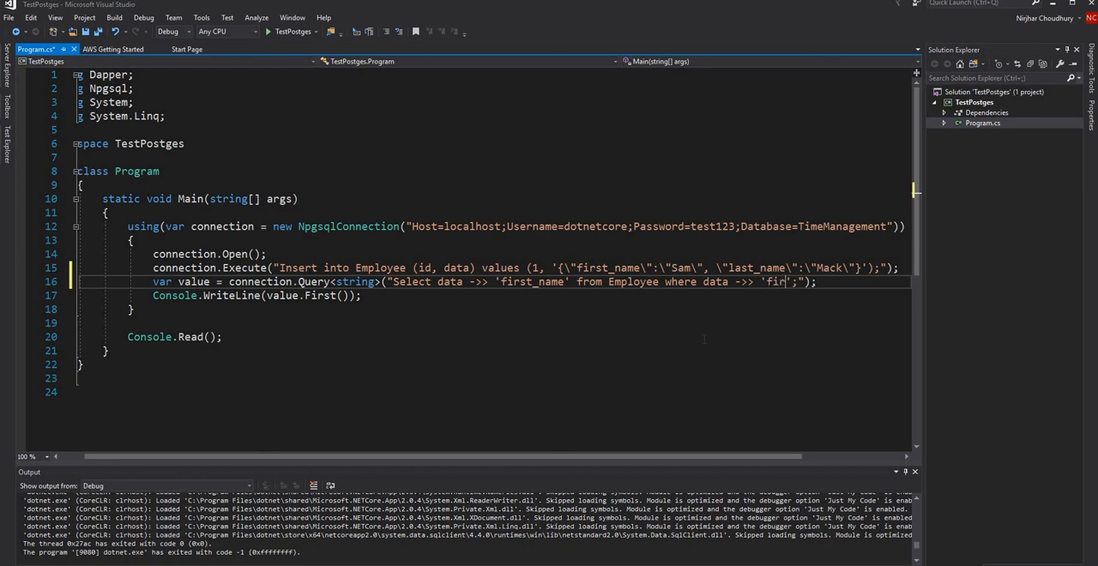
pyautogui.write("st_name' =")
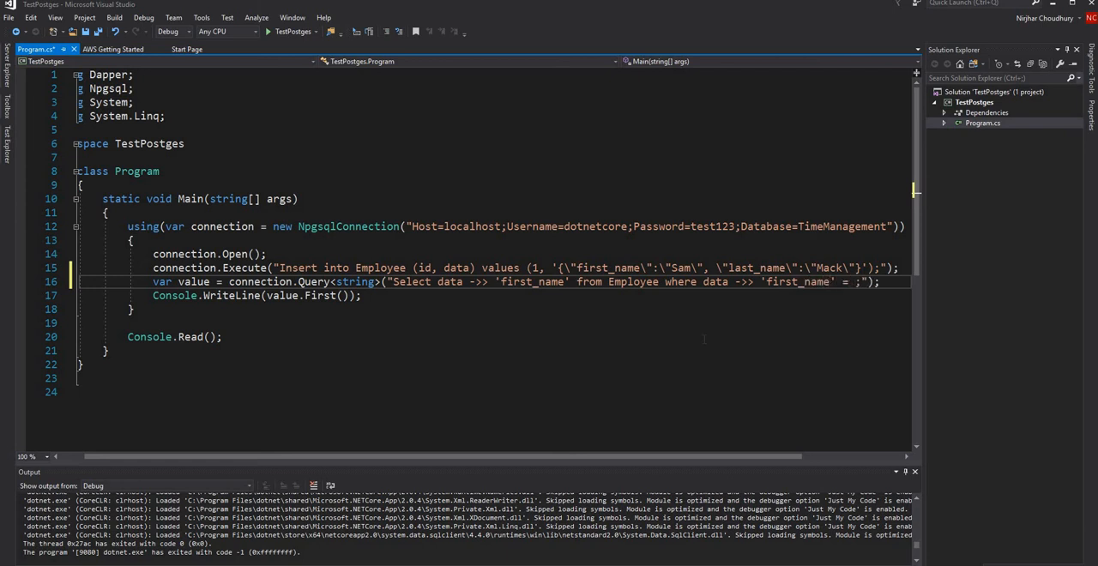
pyautogui.write("''")
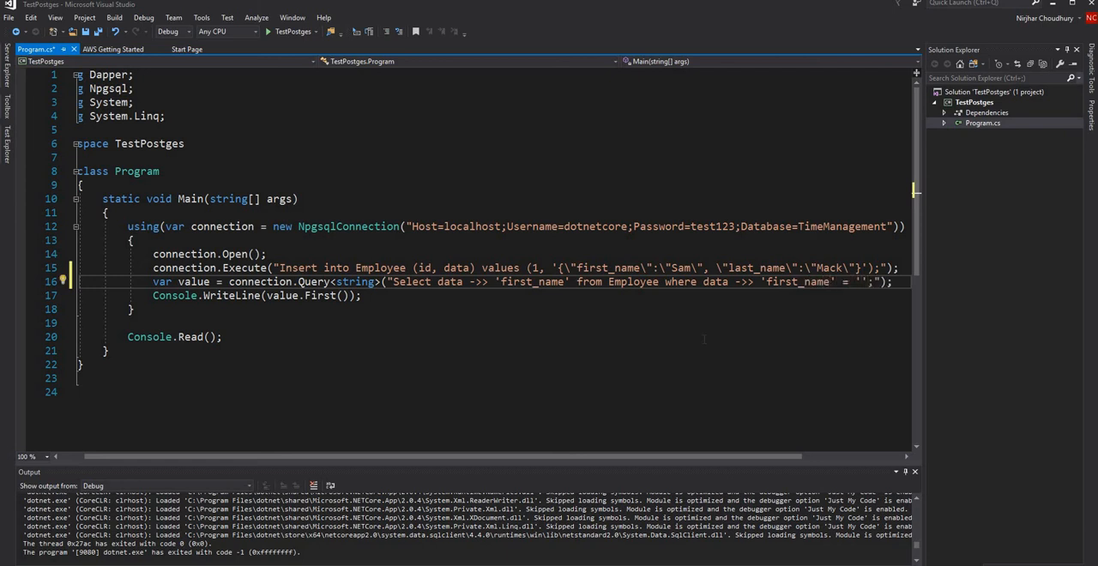
pyautogui.write('John')
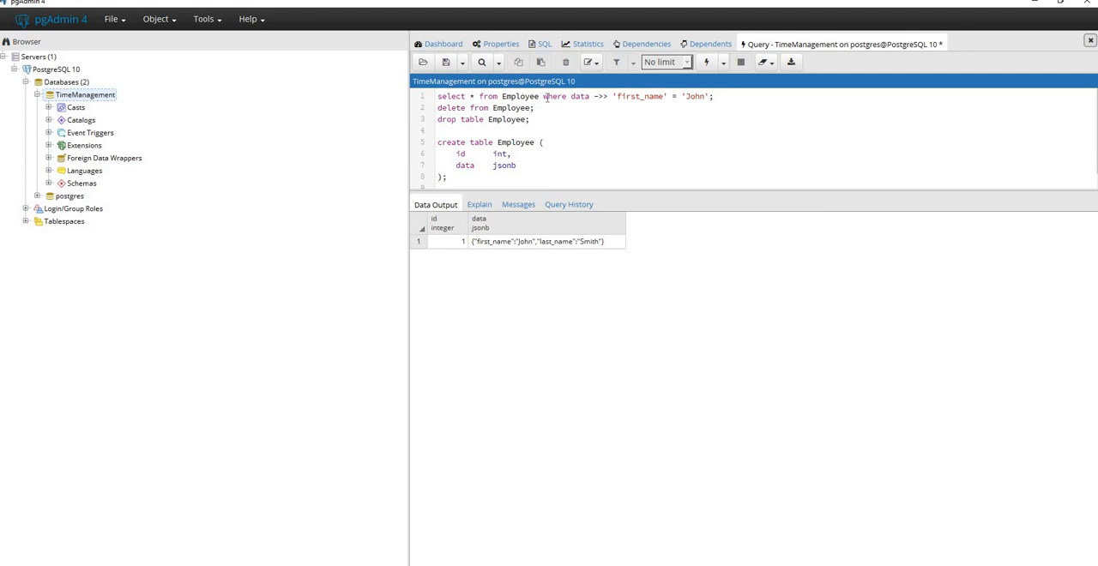
pyautogui.moveTo(672, 190)
pyautogui.write(';')
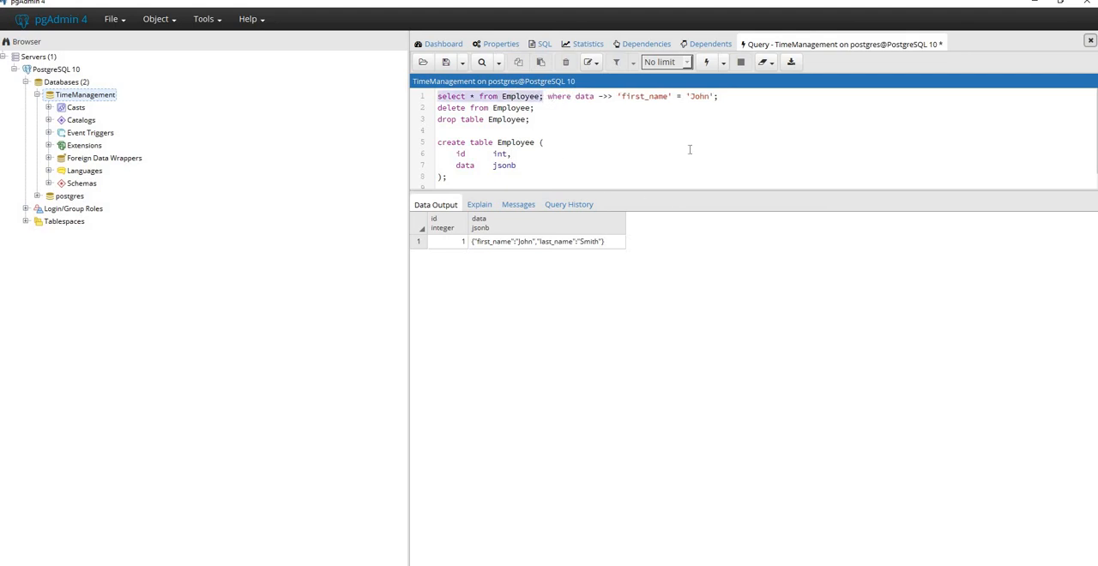
# Step: Run the unfiltered select on Employee, listing John Smith and Sam Mack
pyautogui.click(706, 61)
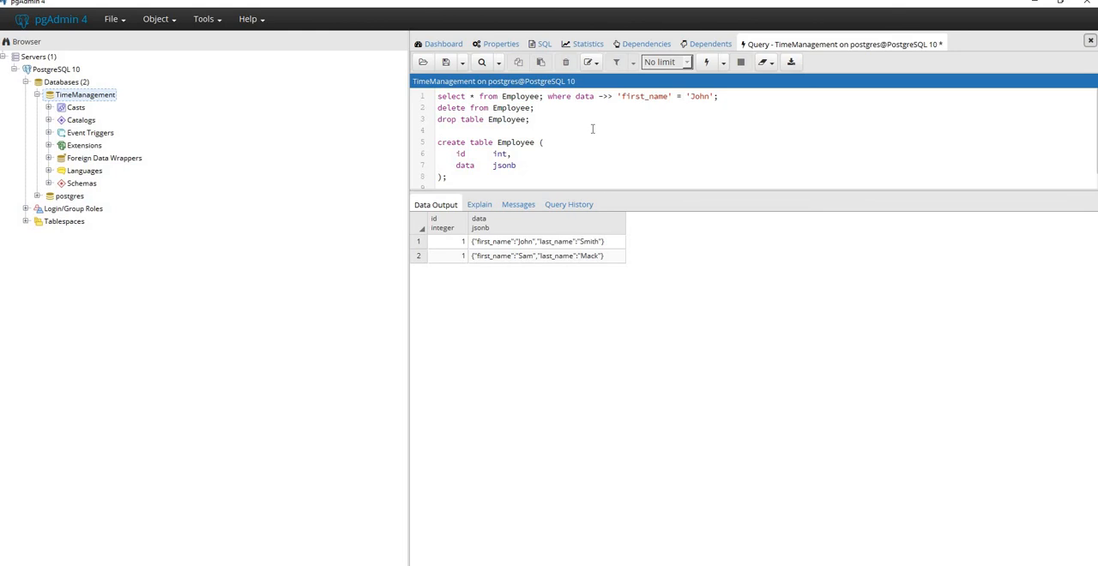
pyautogui.click(438, 130)
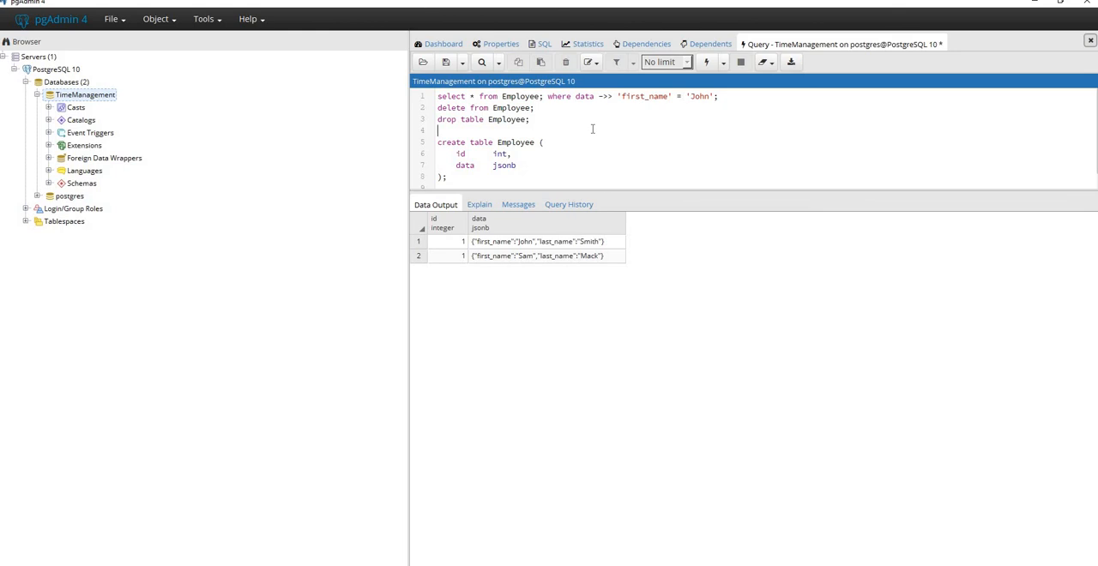